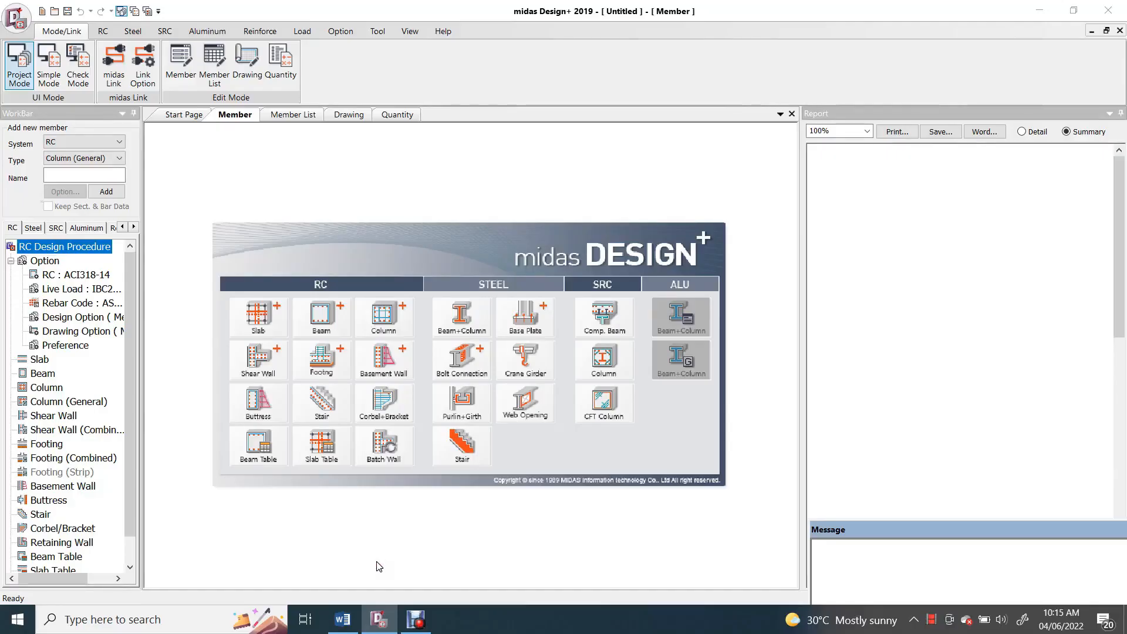
pyautogui.moveTo(583, 260)
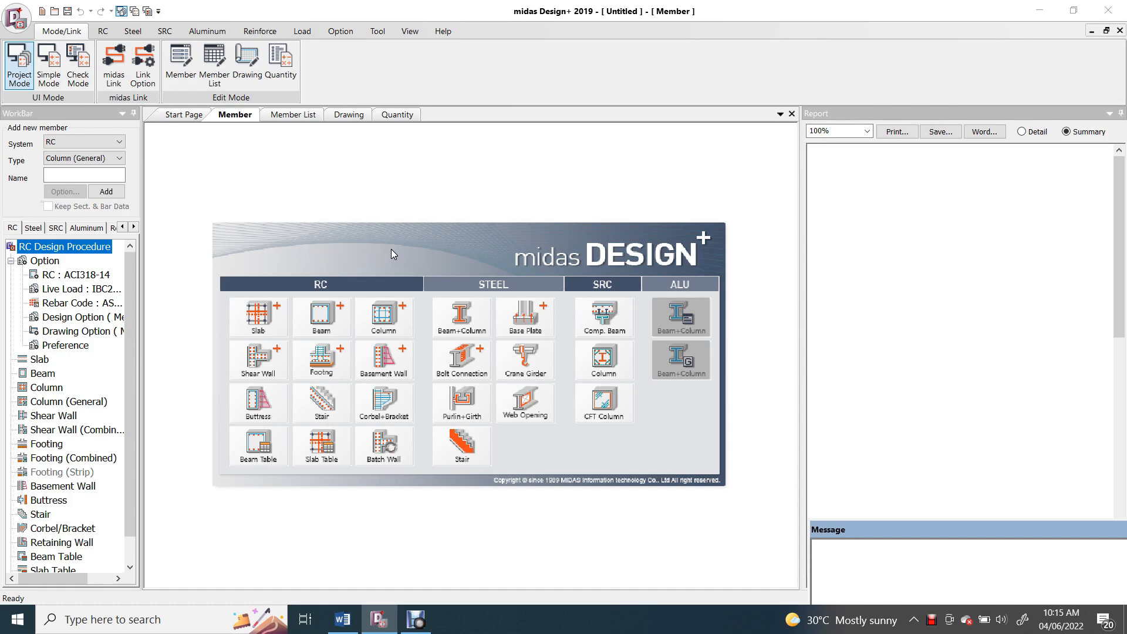
pyautogui.moveTo(515, 273)
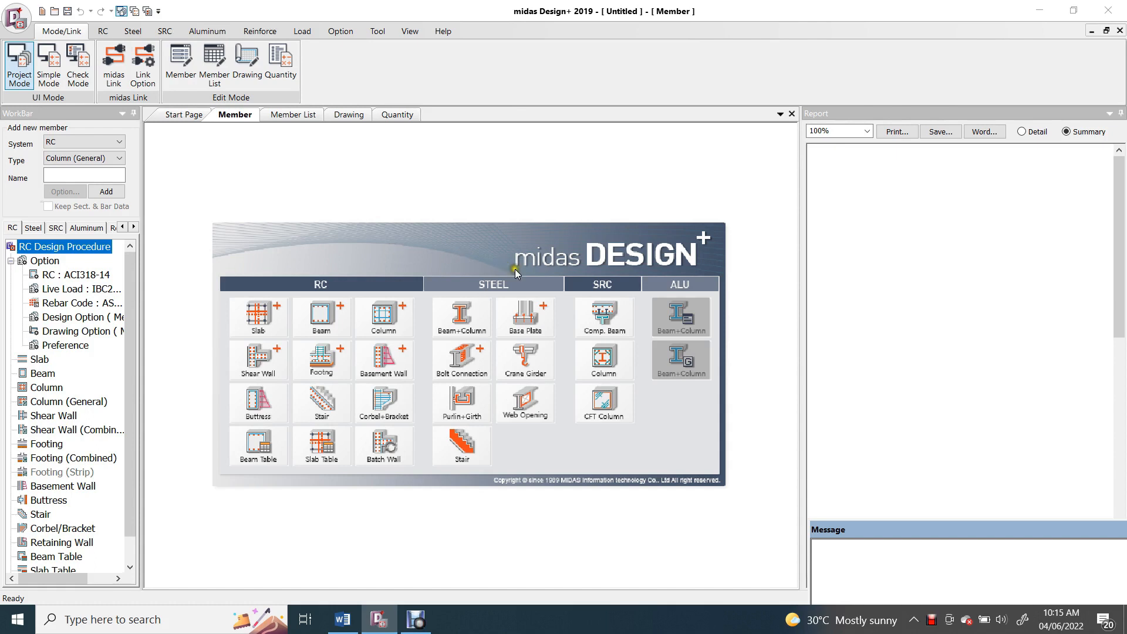
pyautogui.moveTo(688, 248)
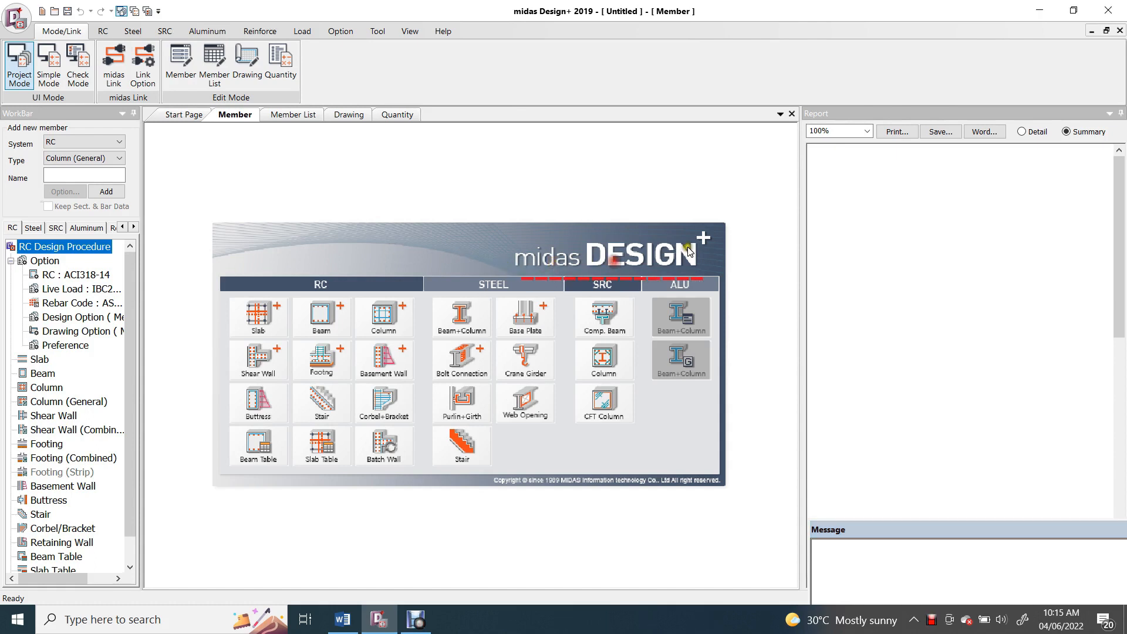
pyautogui.moveTo(679, 256)
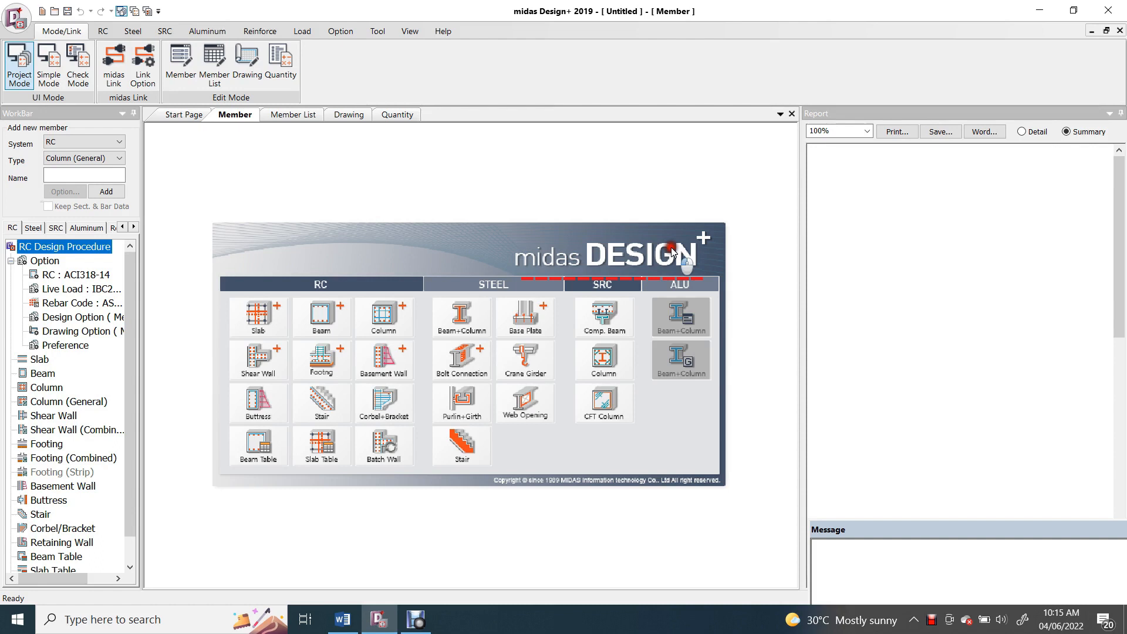
pyautogui.moveTo(388, 257)
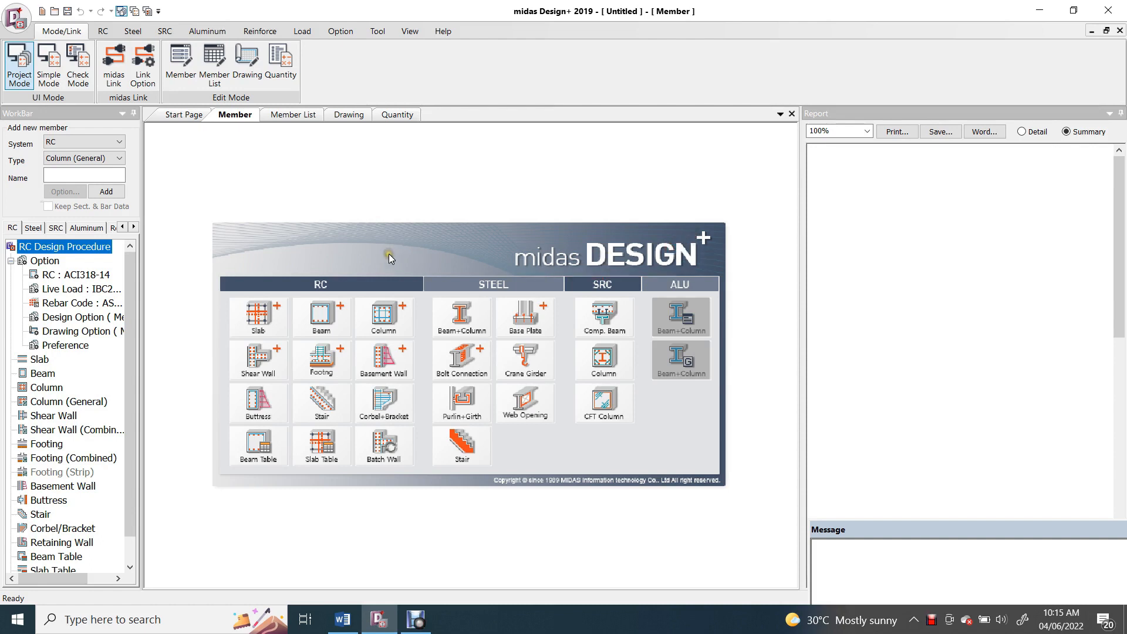
pyautogui.moveTo(332, 285)
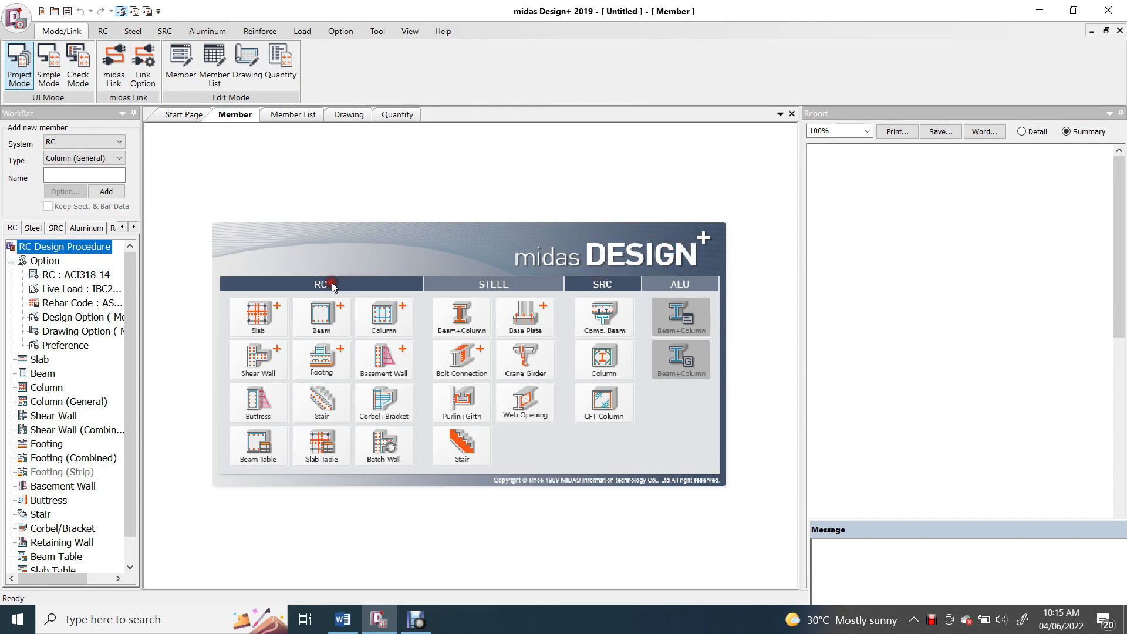
pyautogui.moveTo(500, 297)
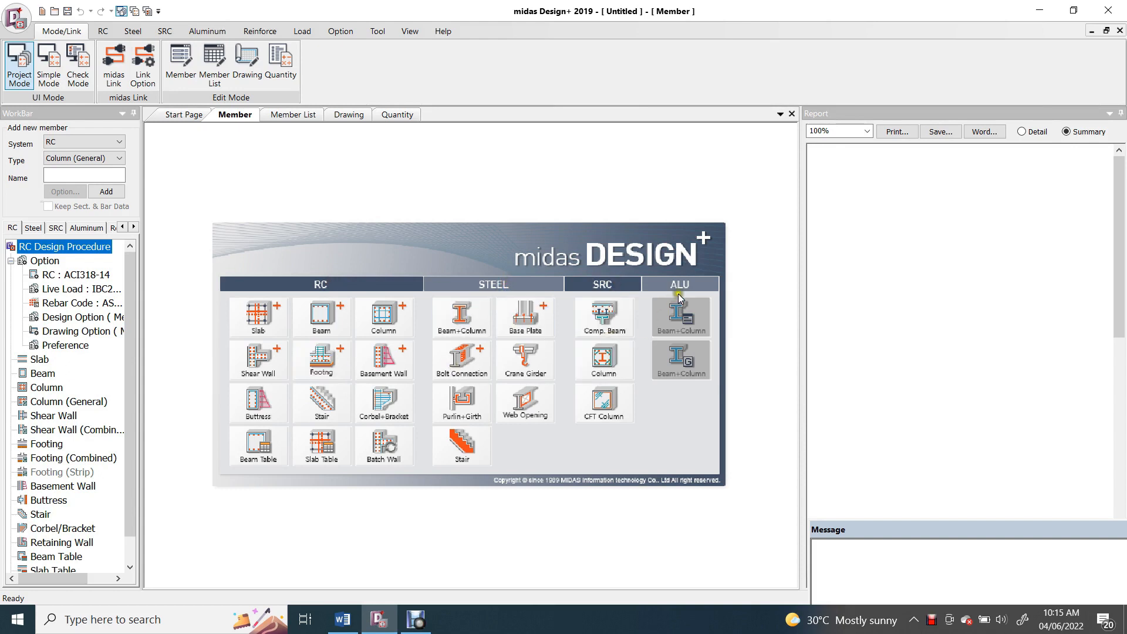
pyautogui.moveTo(591, 372)
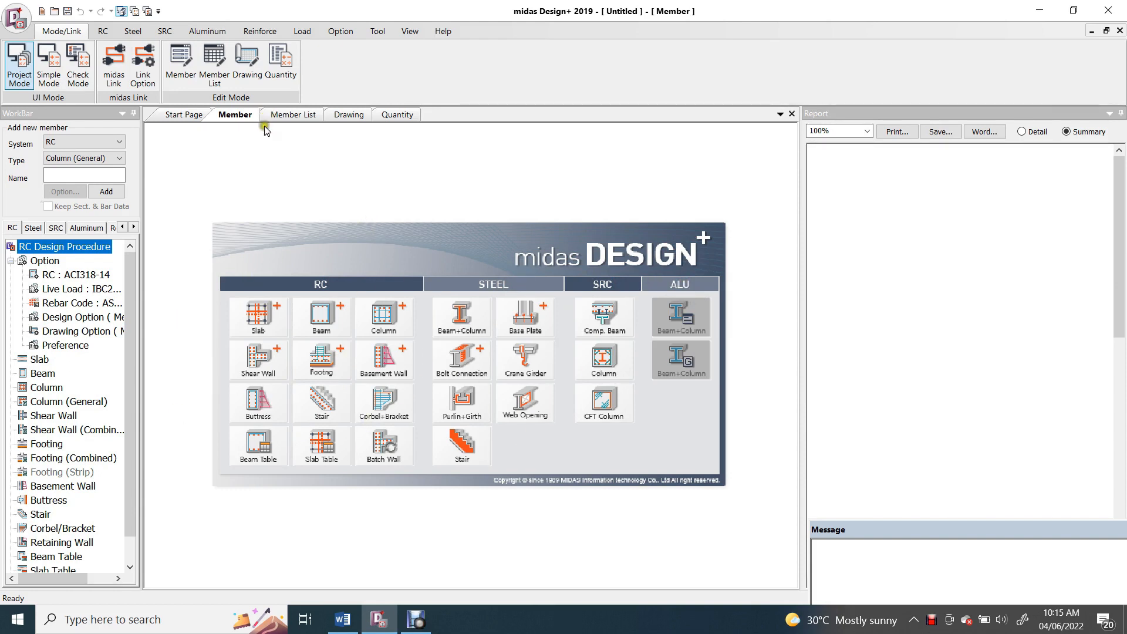
pyautogui.moveTo(18, 20)
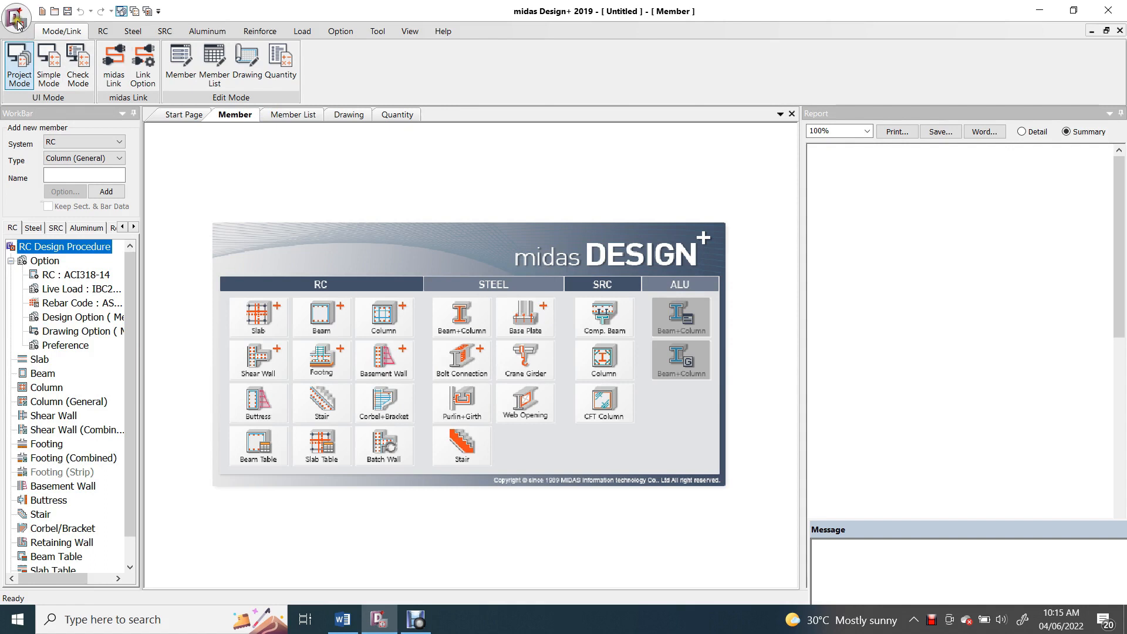
# - Add combined footing member CF01 and apply ACI318M-14 as the RC design code
pyautogui.click(16, 18)
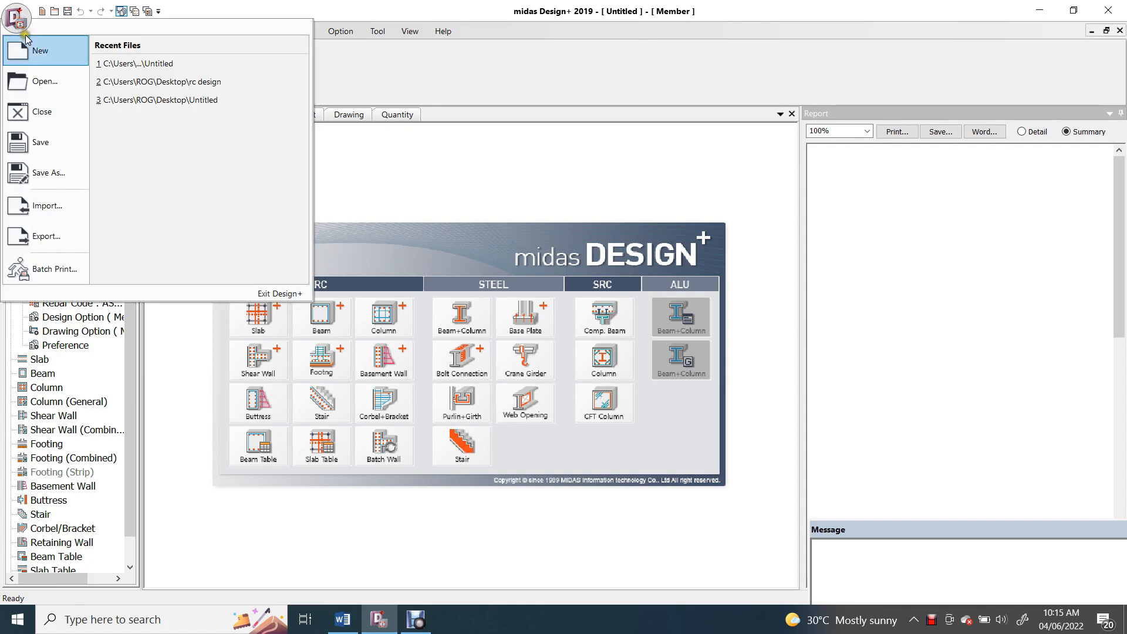
pyautogui.moveTo(404, 175)
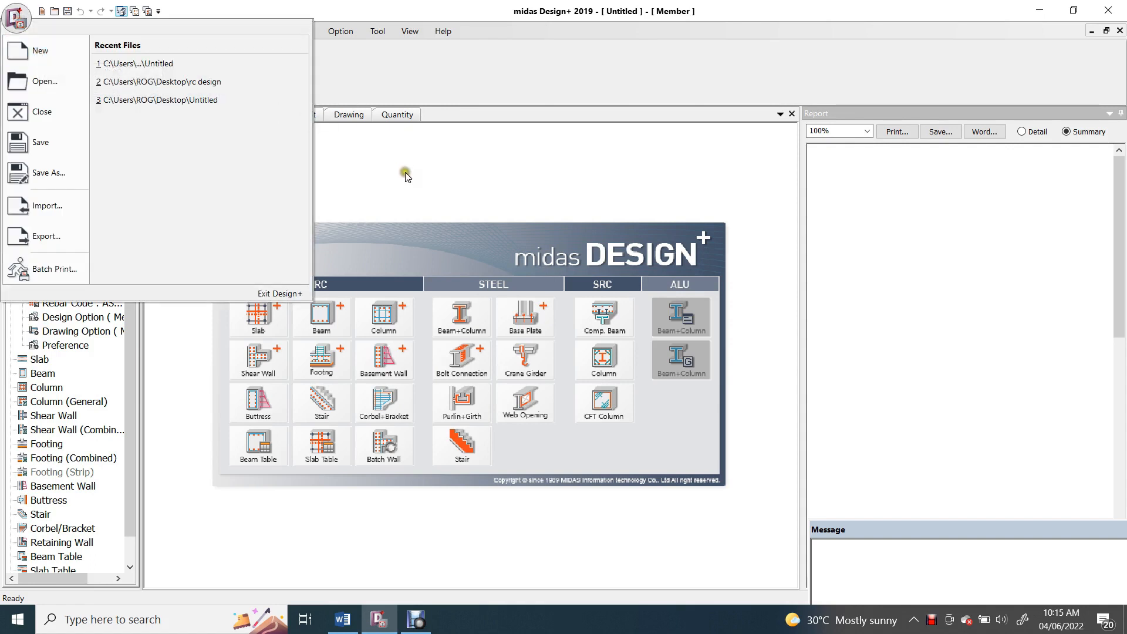
pyautogui.click(321, 361)
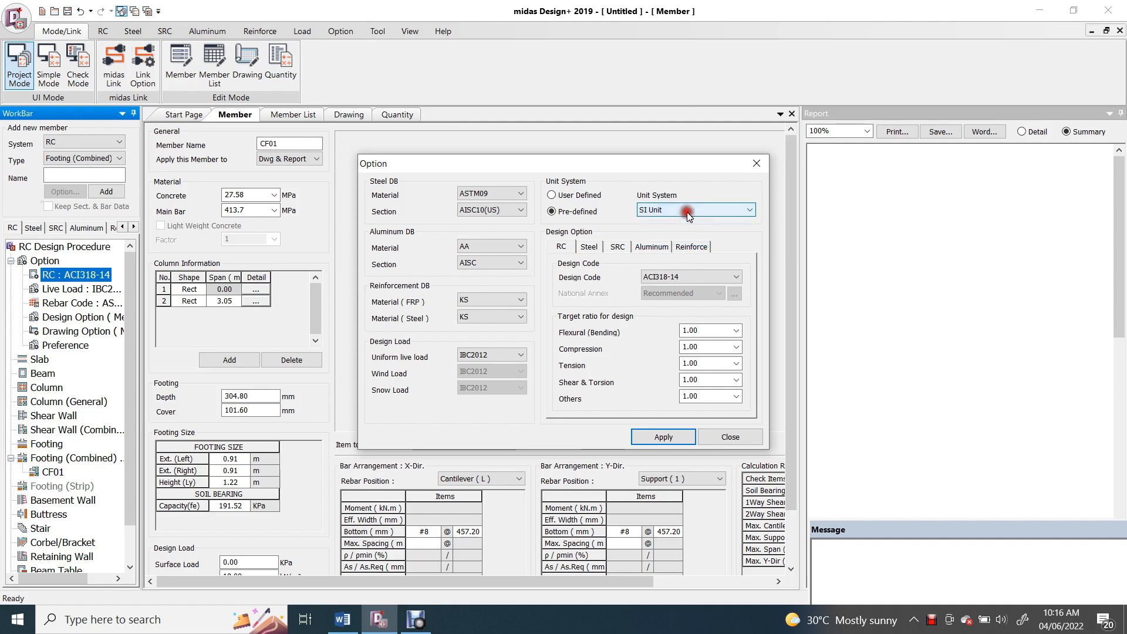
pyautogui.click(733, 277)
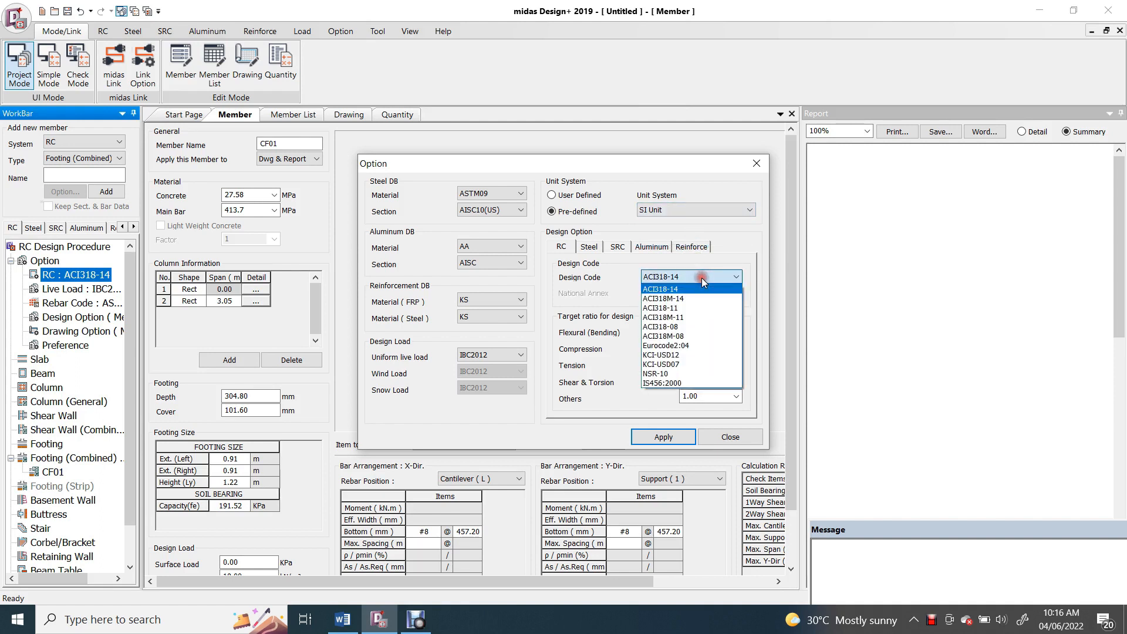
pyautogui.click(663, 298)
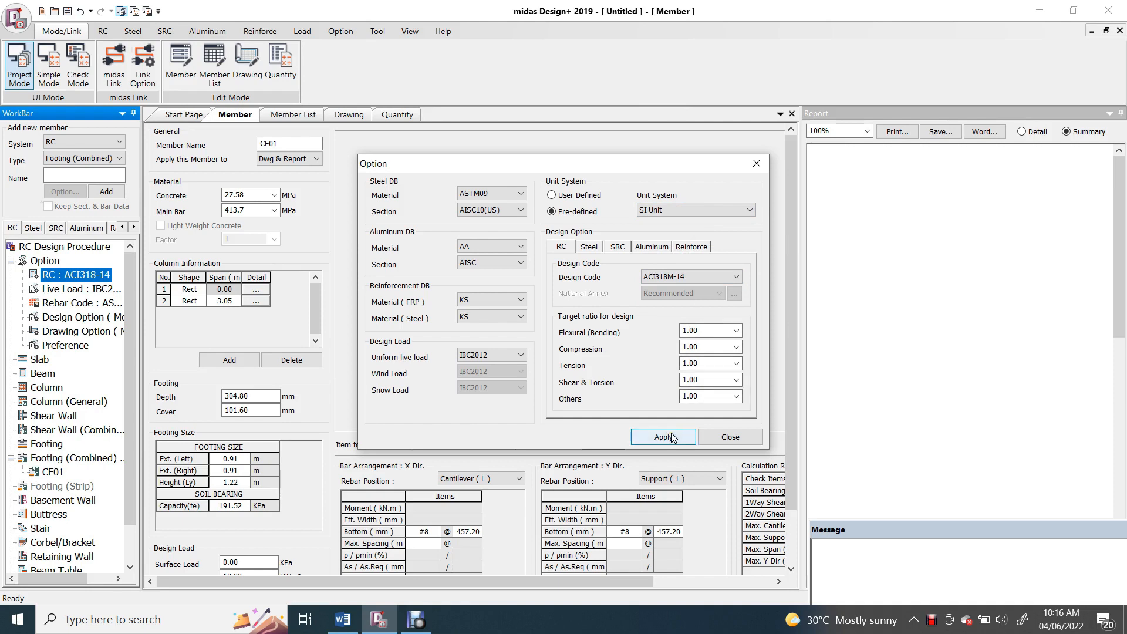
pyautogui.click(662, 436)
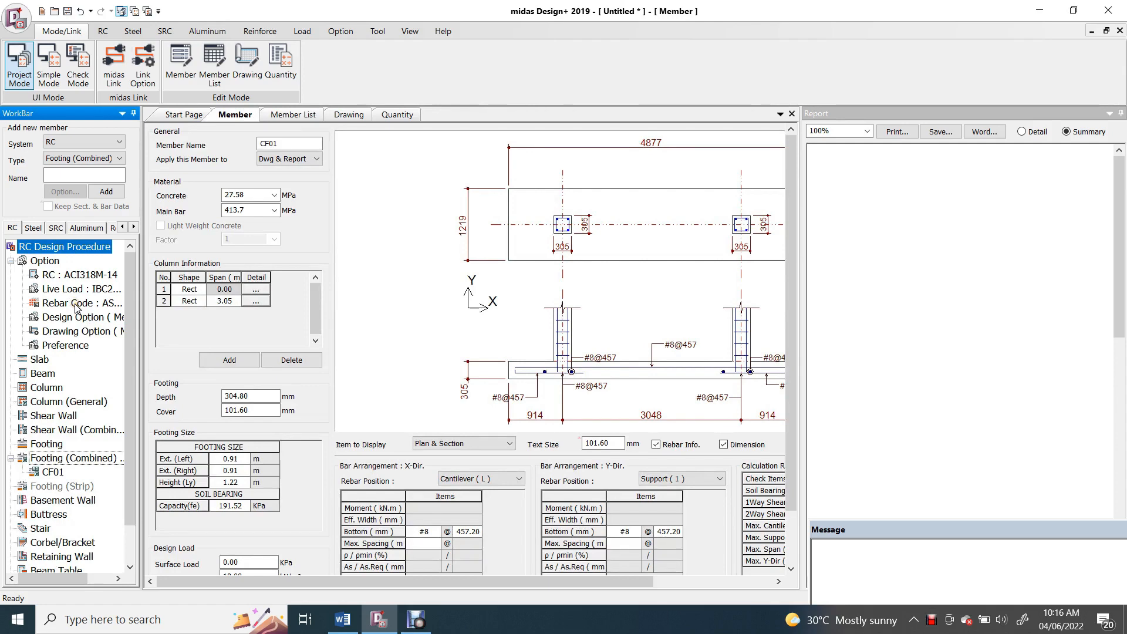
# - Apply GB as the rebar code and GB as the steel reinforcement material
pyautogui.click(80, 303)
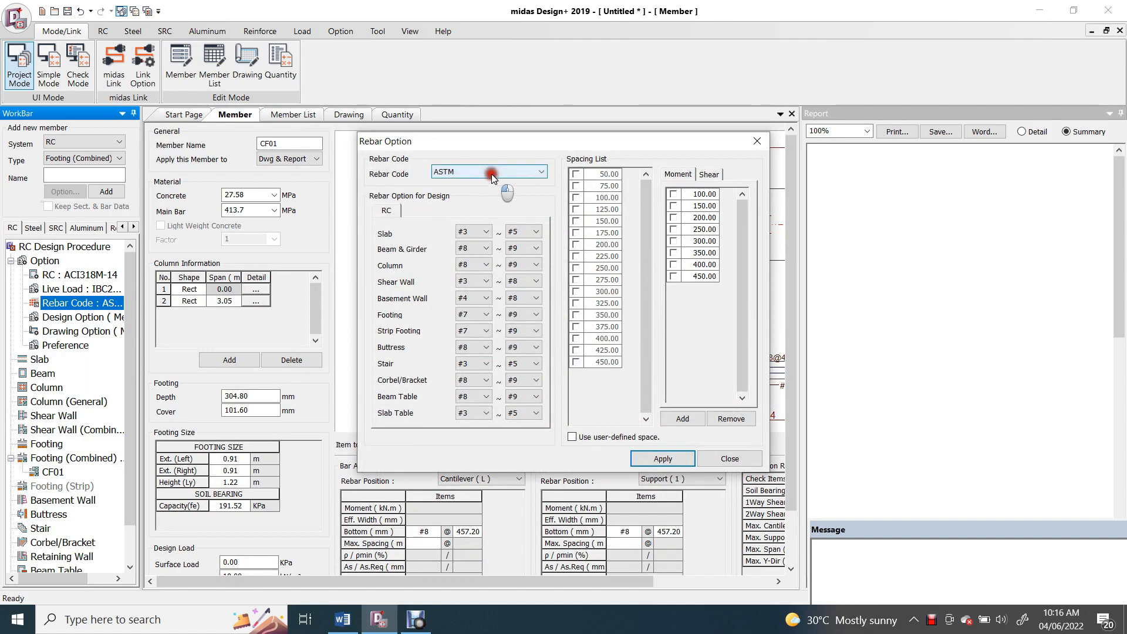
pyautogui.click(540, 171)
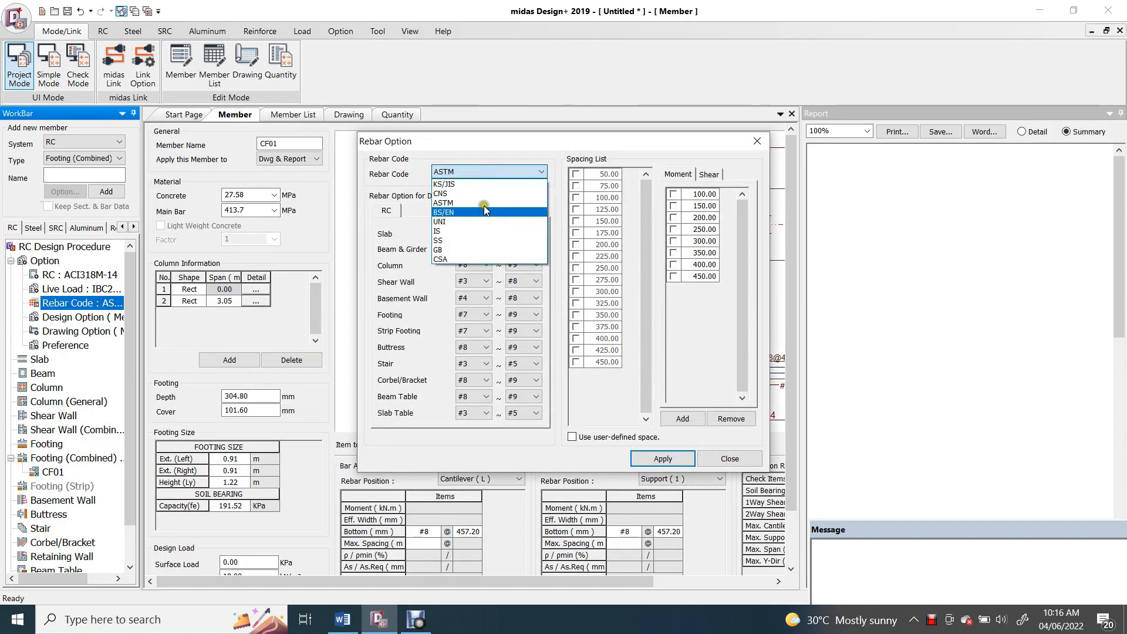
pyautogui.click(438, 250)
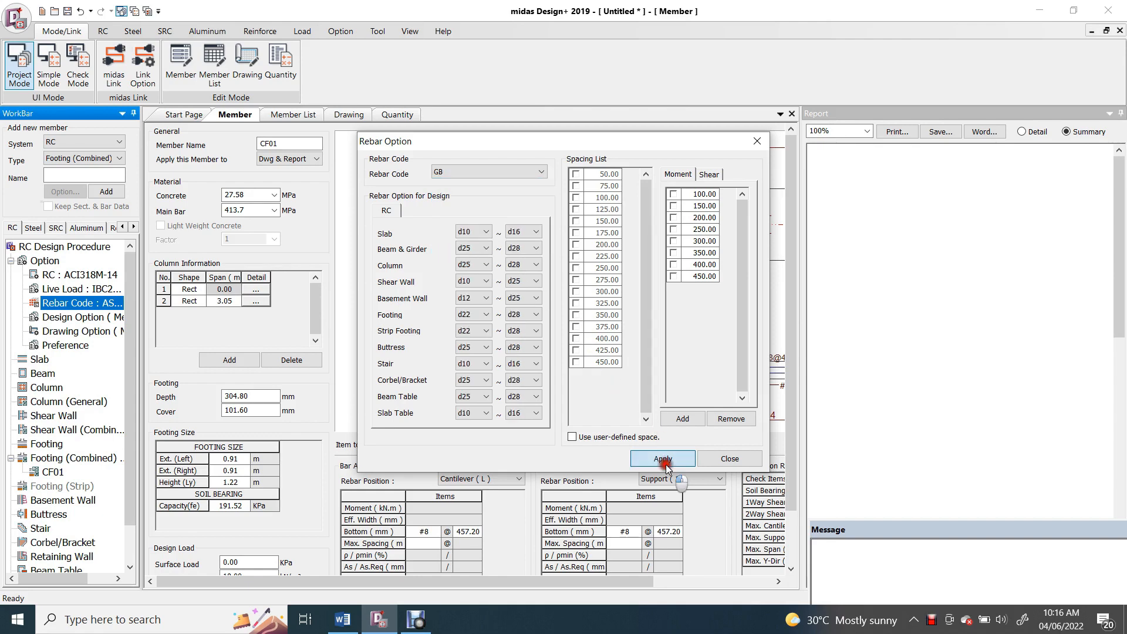
pyautogui.click(662, 458)
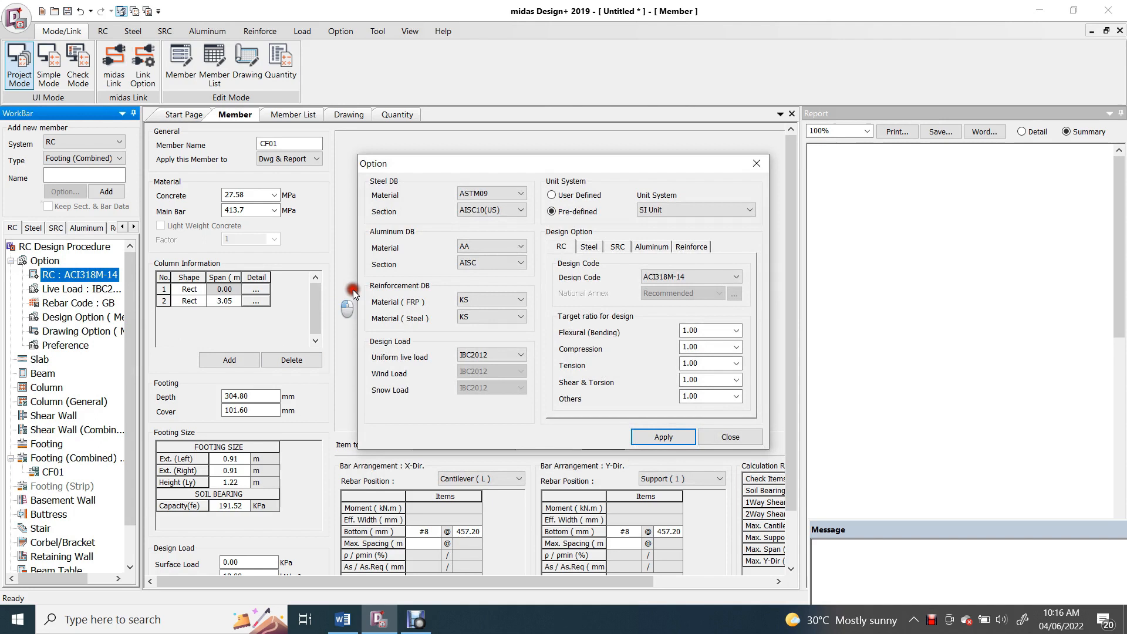
pyautogui.click(519, 317)
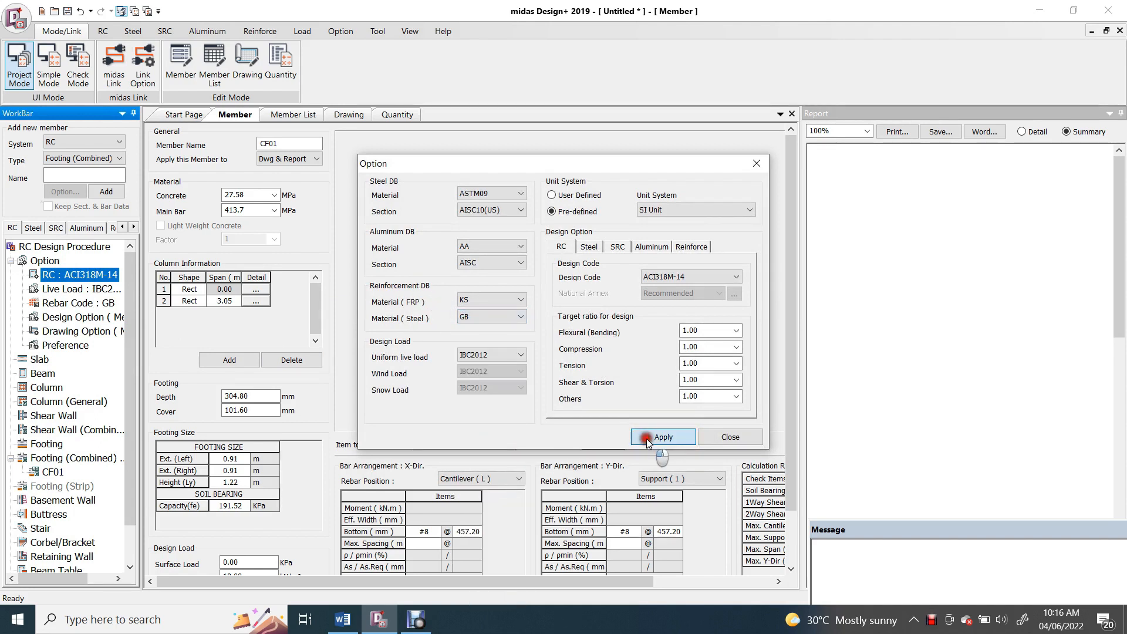
pyautogui.click(662, 437)
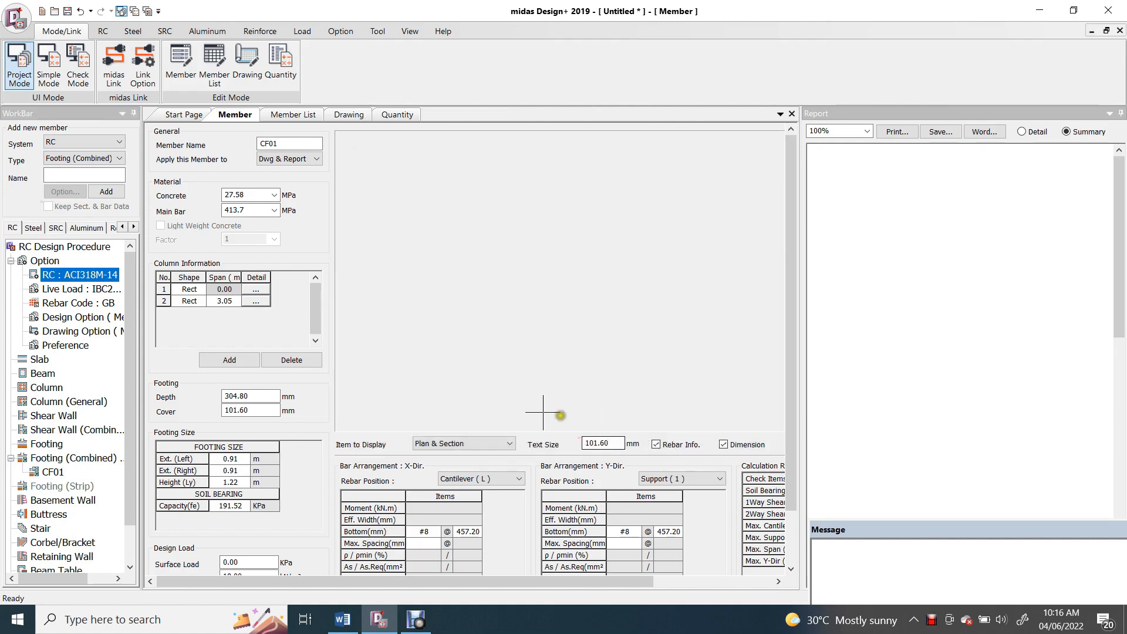
# - Rename the member CF-1 with 28 MPa concrete, 414 MPa main bars, and show column details
pyautogui.click(289, 143)
pyautogui.write('-')
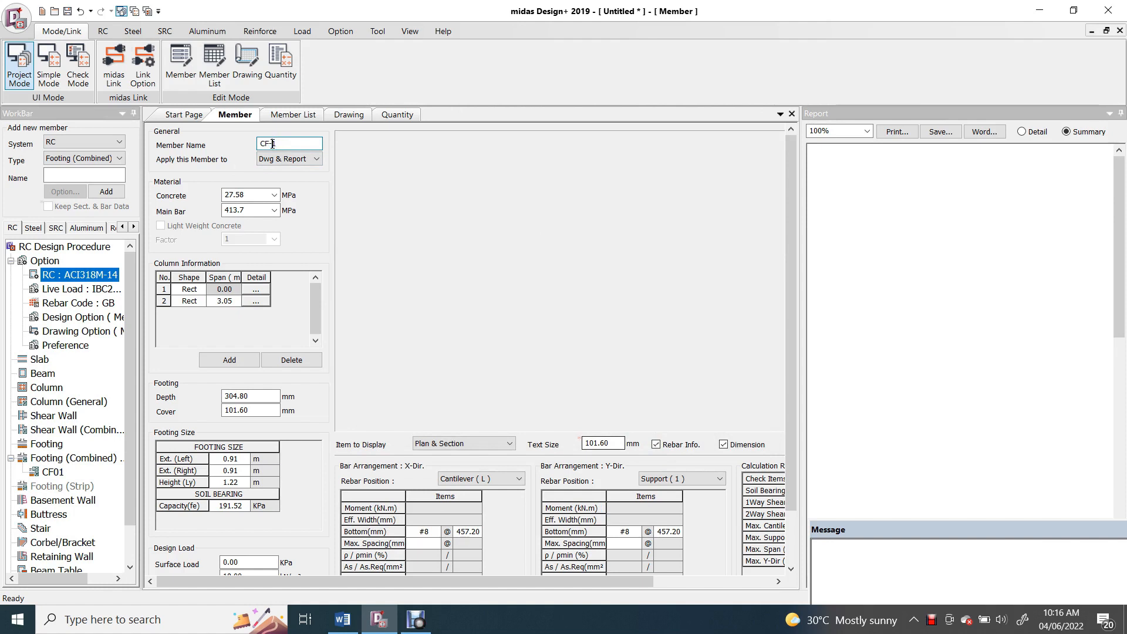
pyautogui.click(247, 195)
pyautogui.write('414')
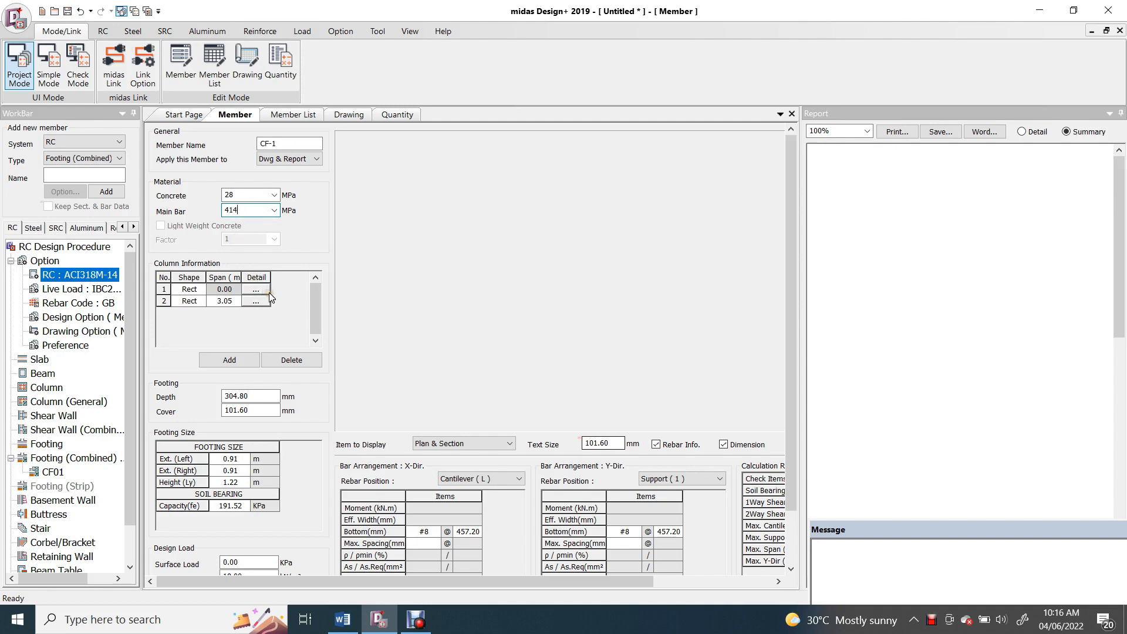
pyautogui.moveTo(265, 294)
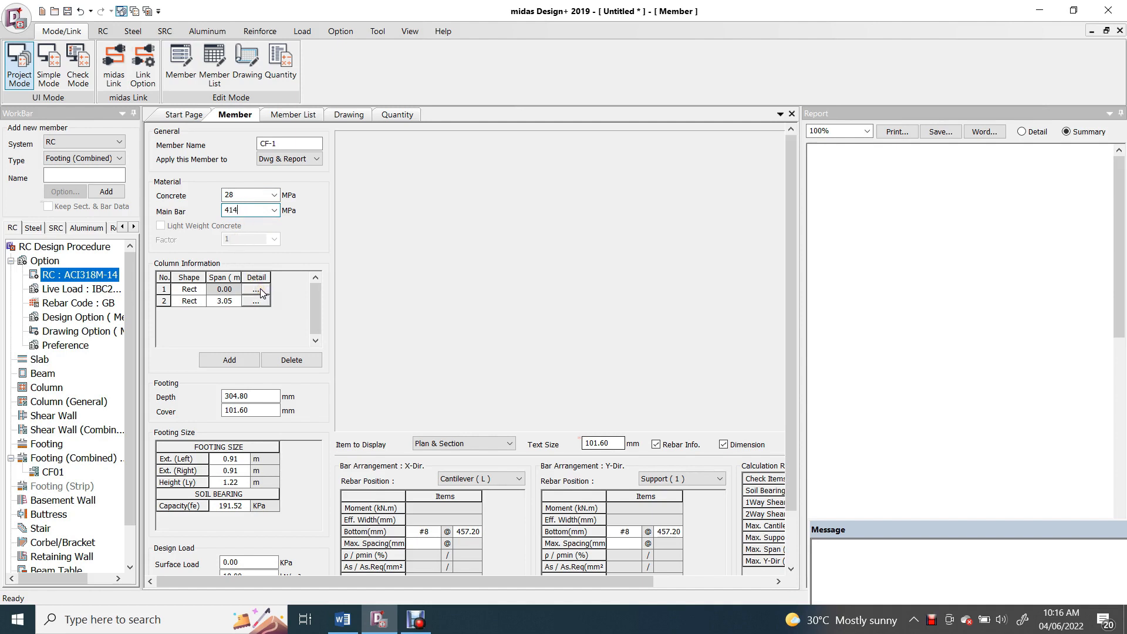
pyautogui.click(256, 288)
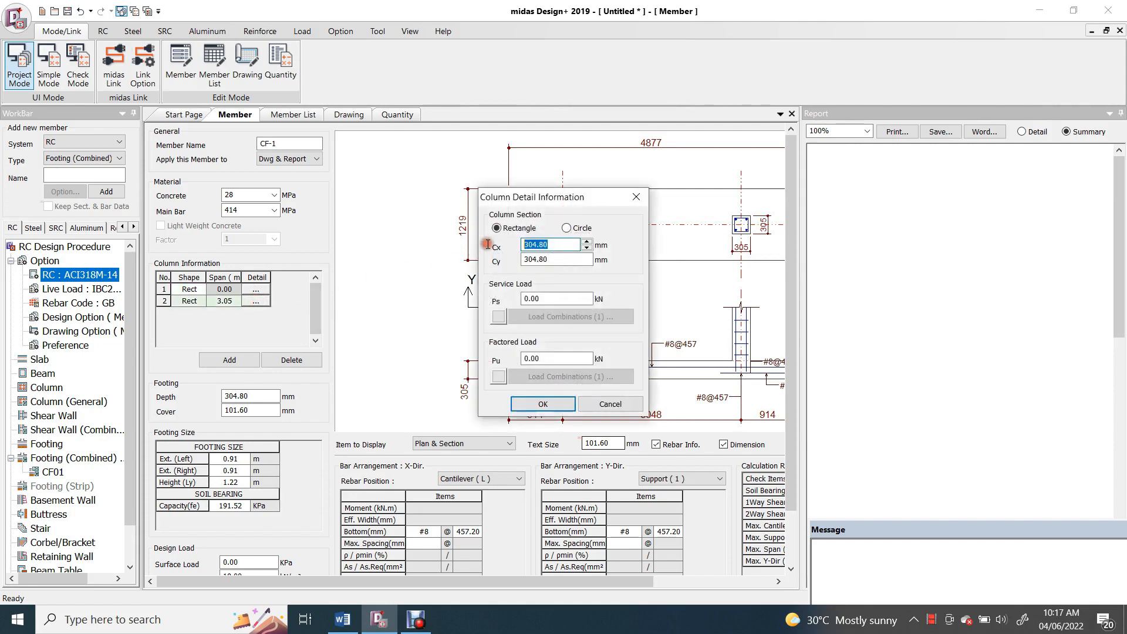
# - Define a 350 mm rectangular column with its load and a 2.00 m span between columns
pyautogui.write('350')
pyautogui.click(556, 298)
pyautogui.write('250')
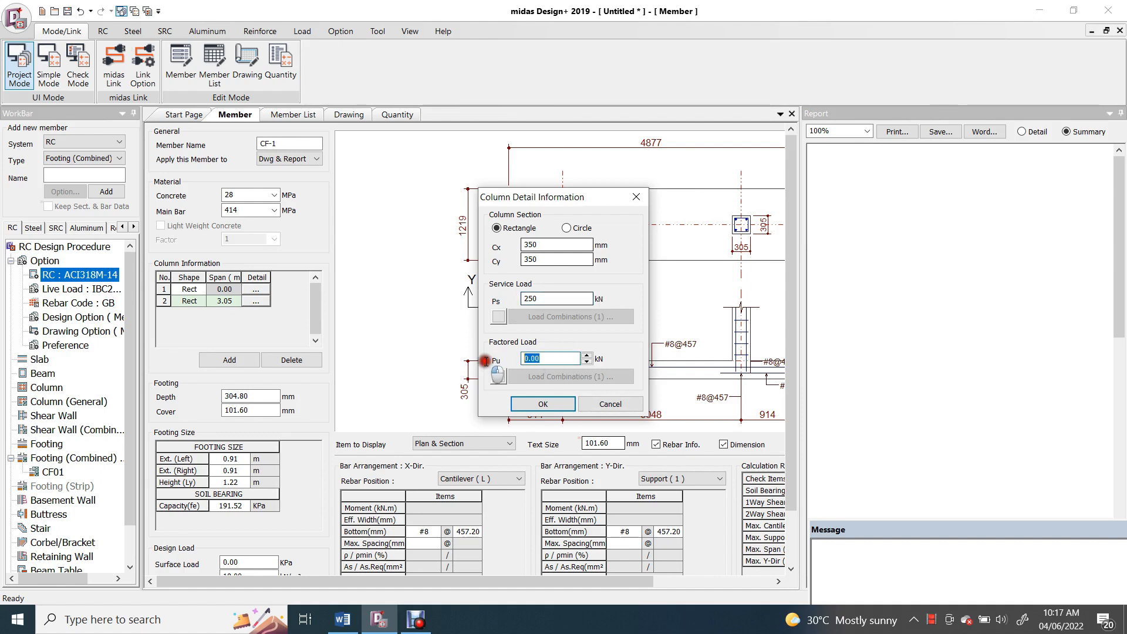
pyautogui.write('33')
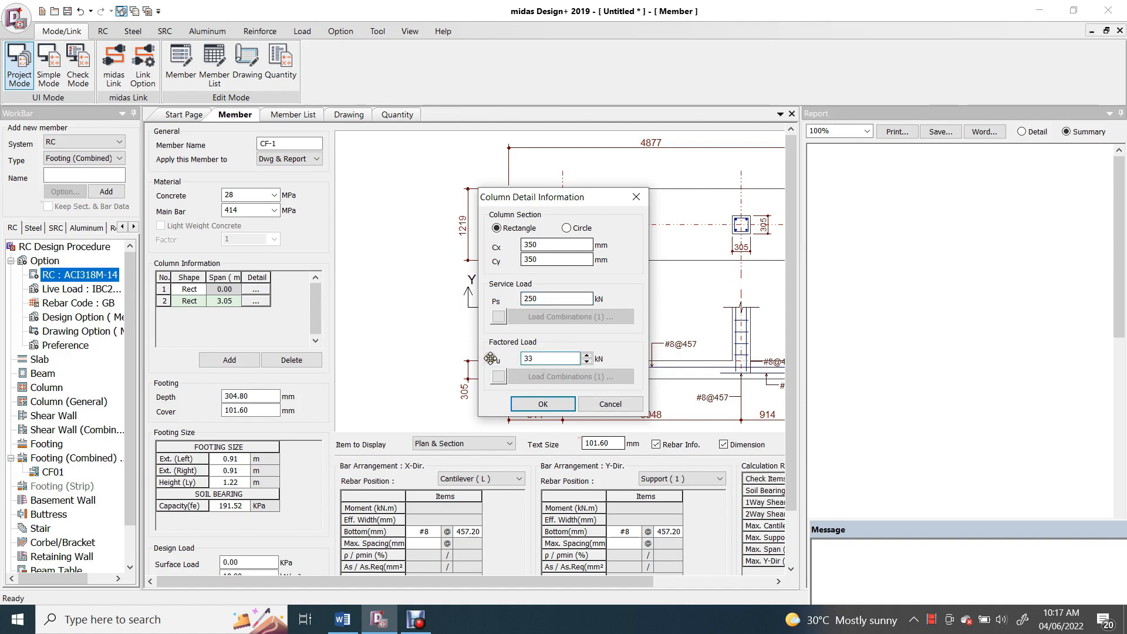
pyautogui.click(542, 403)
pyautogui.write('2')
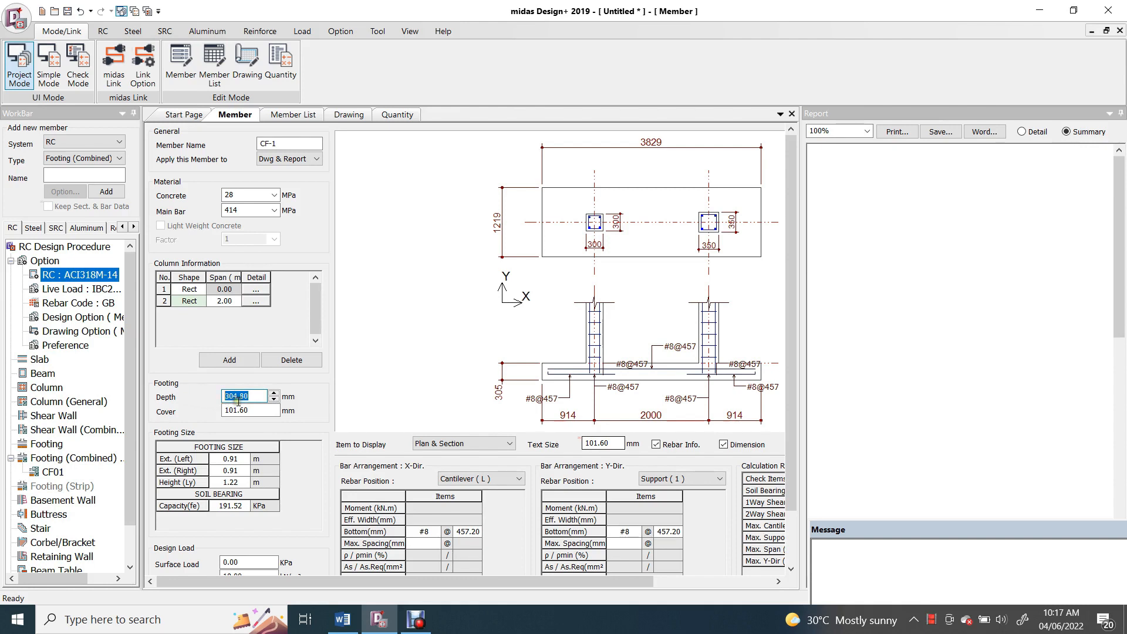
# - Set footing depth 350 mm, cover 75 mm, 1.00 m extensions, 1.5 m height, 200 kPa soil capacity
pyautogui.click(272, 393)
pyautogui.write('350')
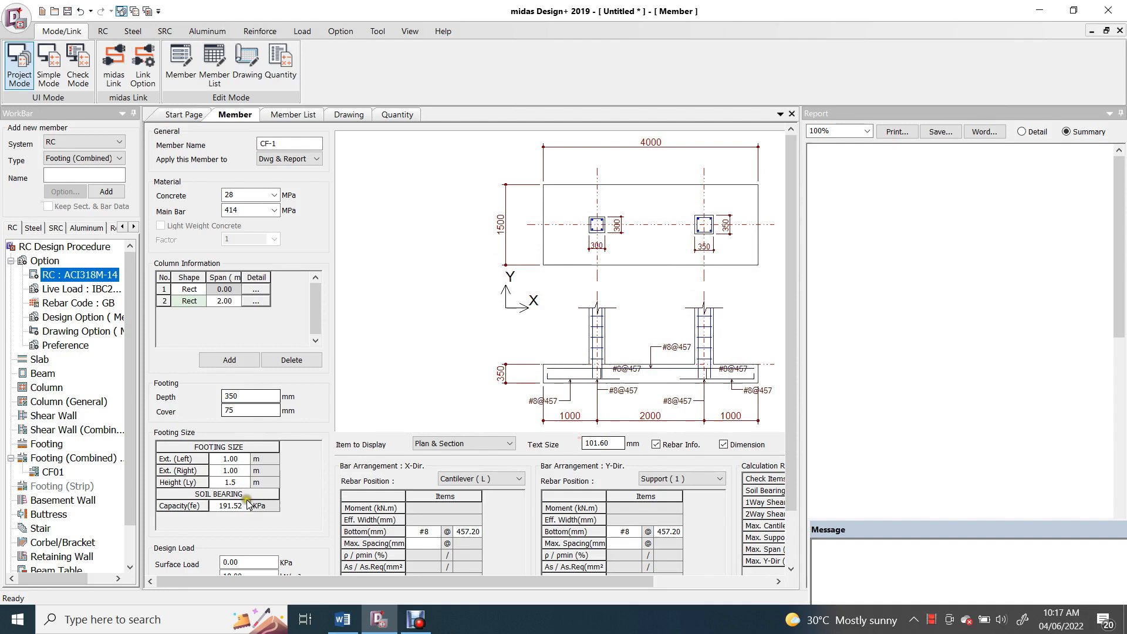
pyautogui.click(276, 396)
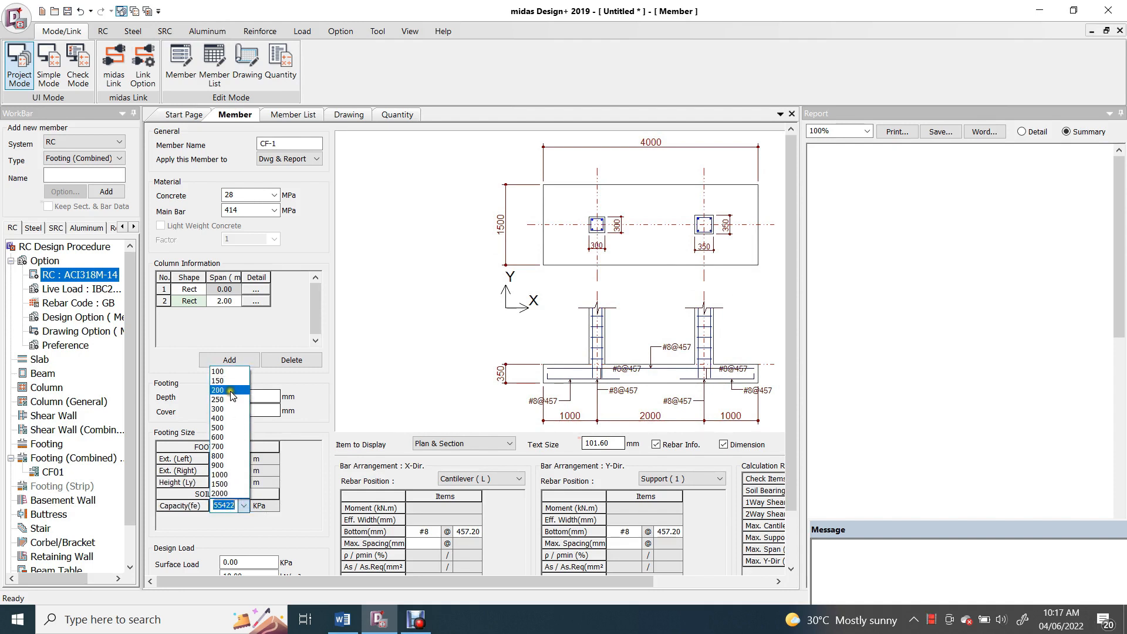
pyautogui.click(218, 409)
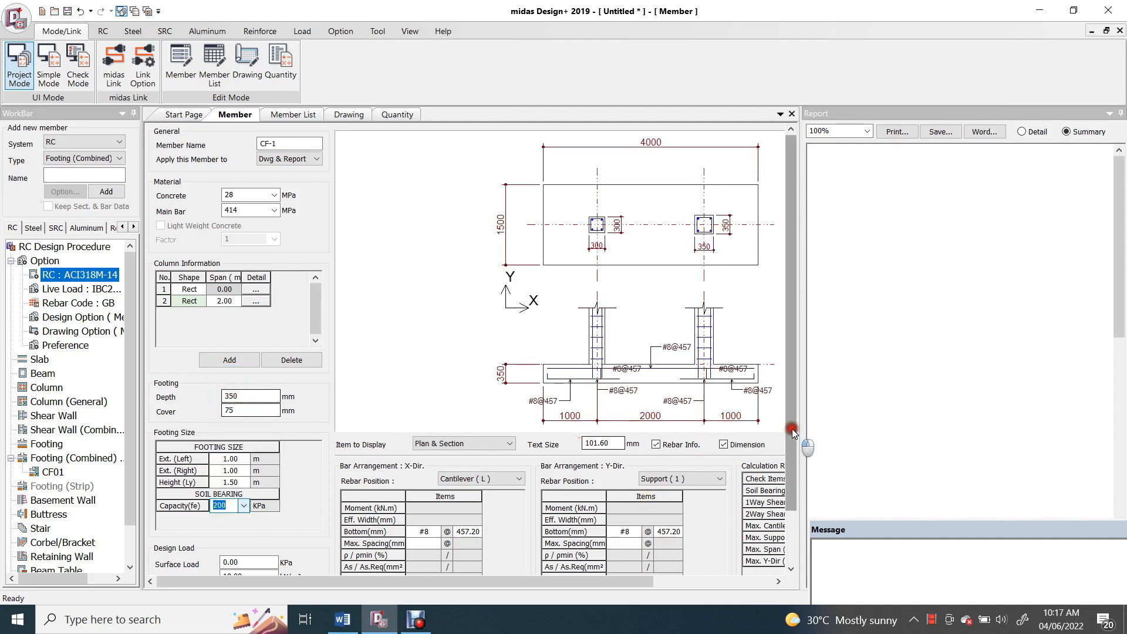
pyautogui.scroll(-3)
pyautogui.write('10')
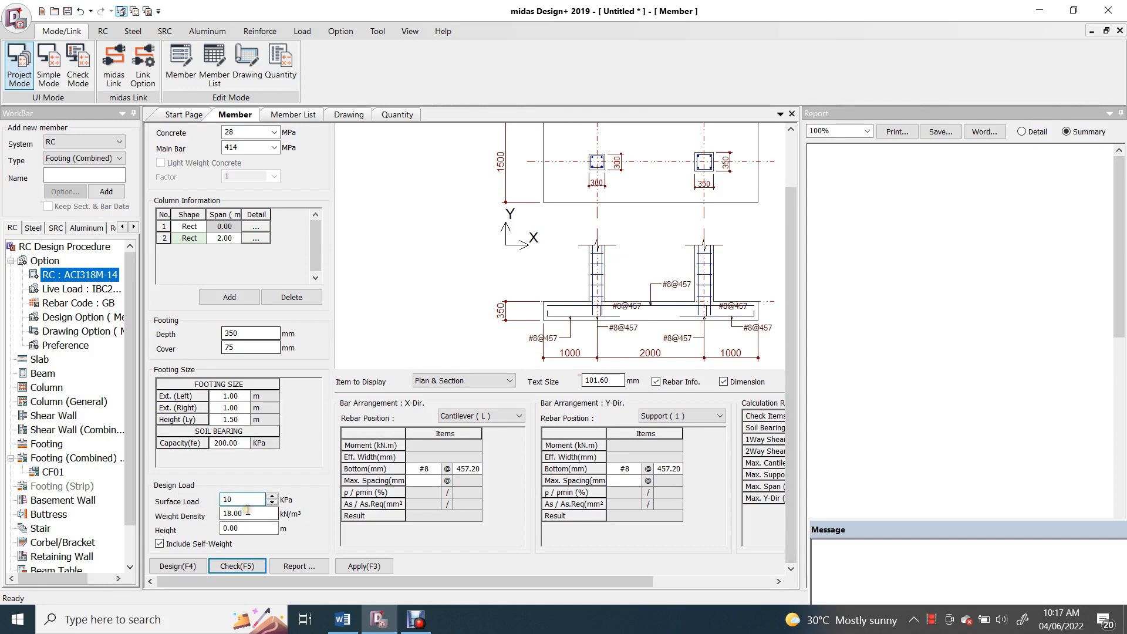
# - Enter 10 kPa surface load, 18 kN/m³ weight density and 1.5 m soil height with self-weight
pyautogui.tripleClick(244, 513)
pyautogui.write('18')
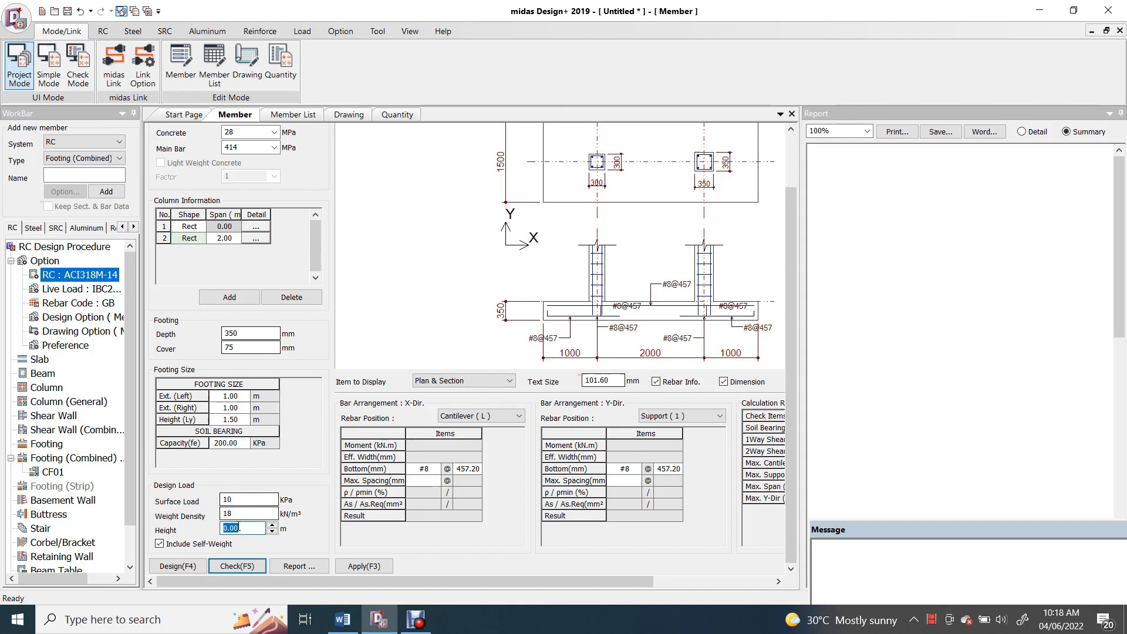
pyautogui.write('1.5')
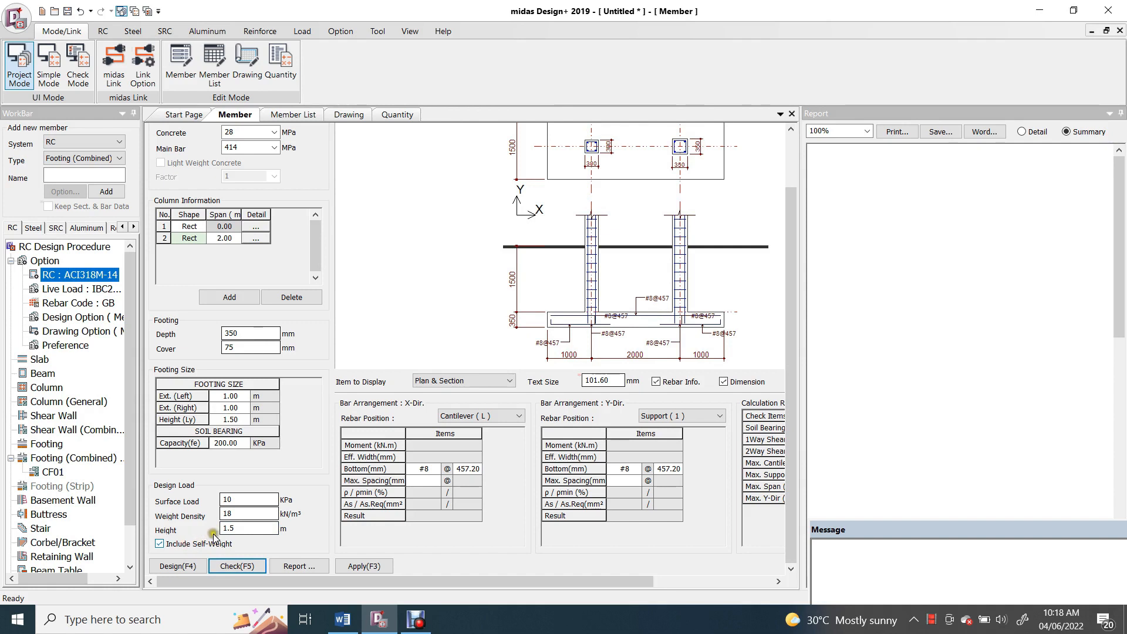
pyautogui.moveTo(447, 446)
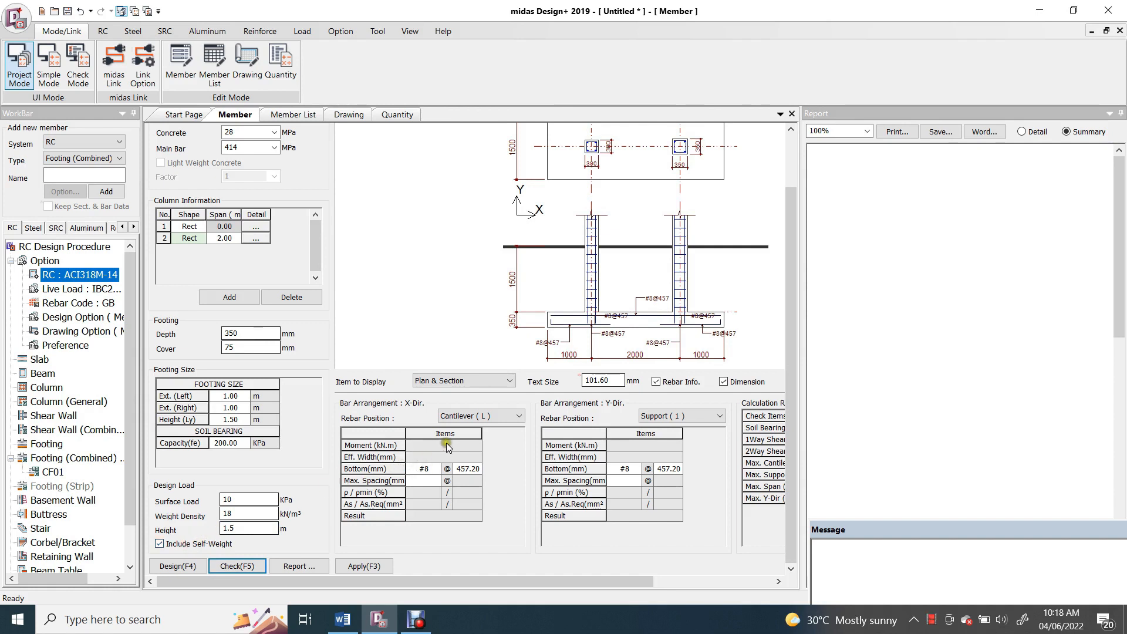
pyautogui.moveTo(411, 407)
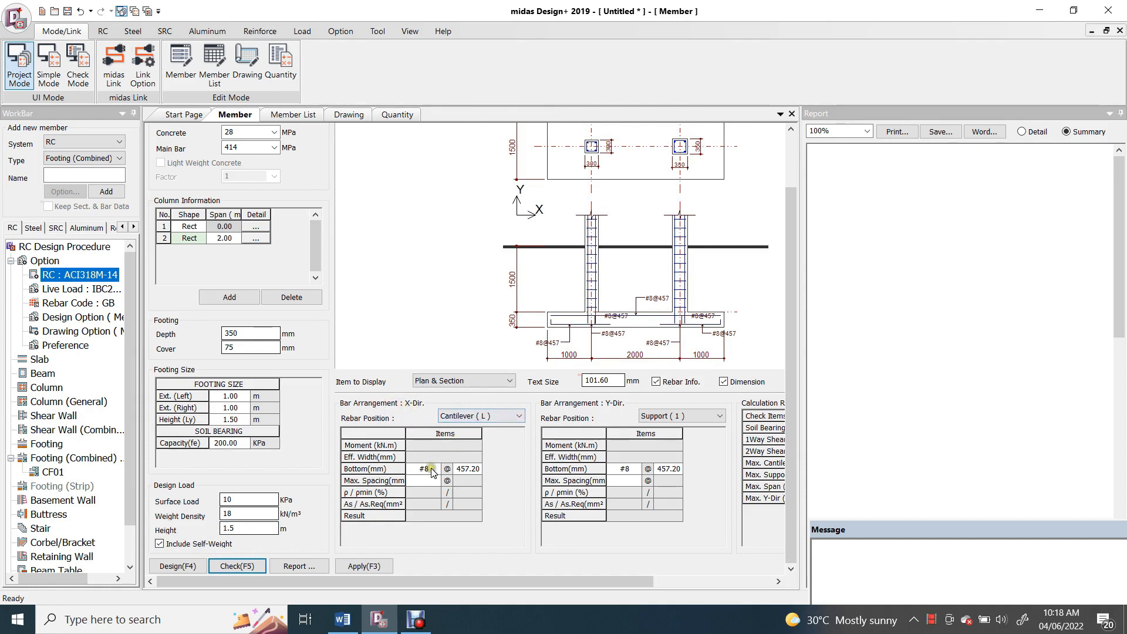
# - Use d16 bottom bars at 300 for the left cantilever and d16 at 200 for support 1
pyautogui.click(432, 469)
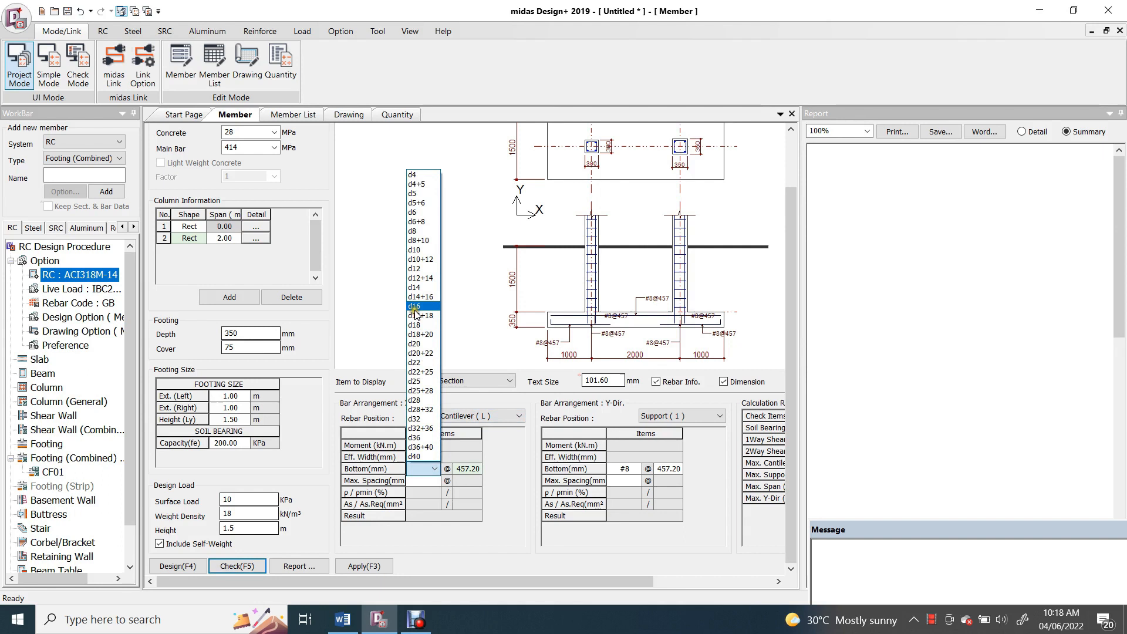
pyautogui.click(415, 306)
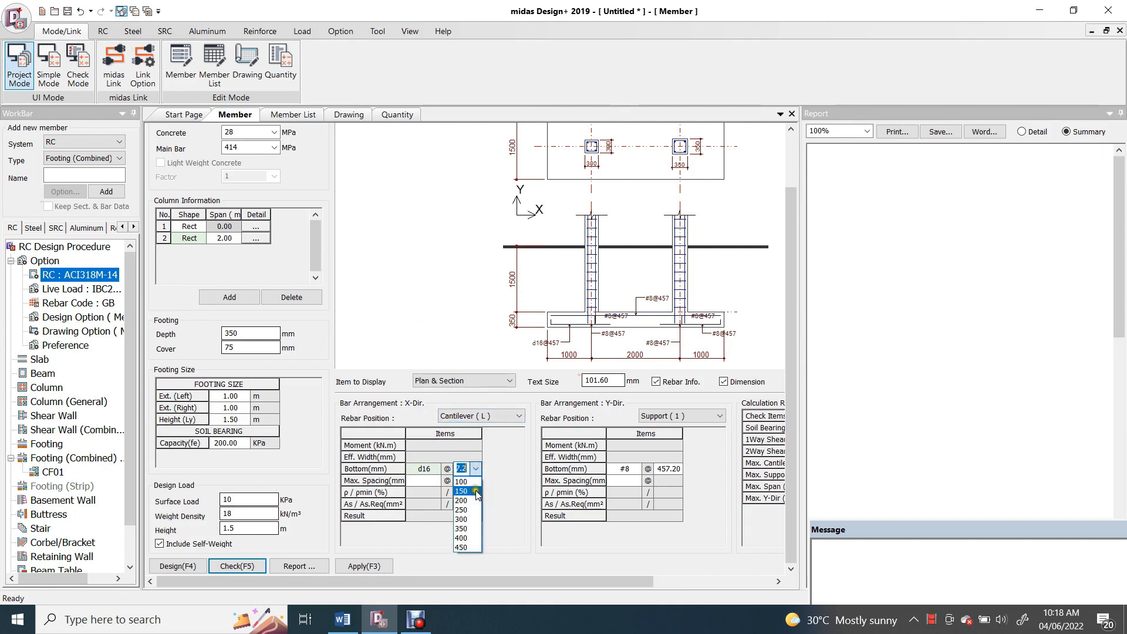
pyautogui.click(461, 500)
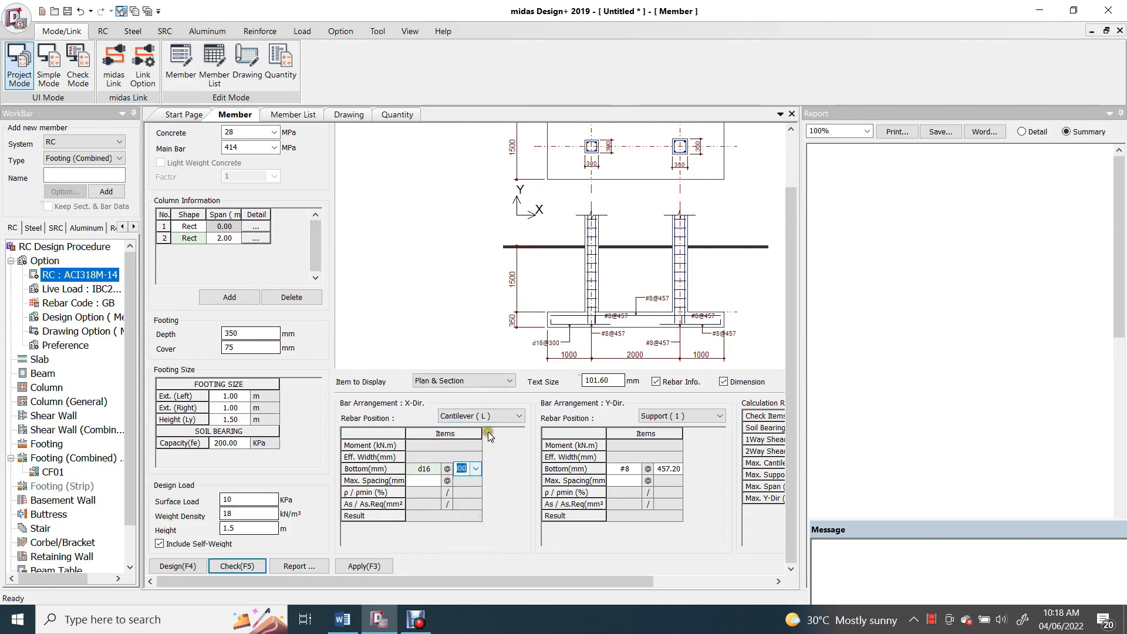
pyautogui.click(521, 415)
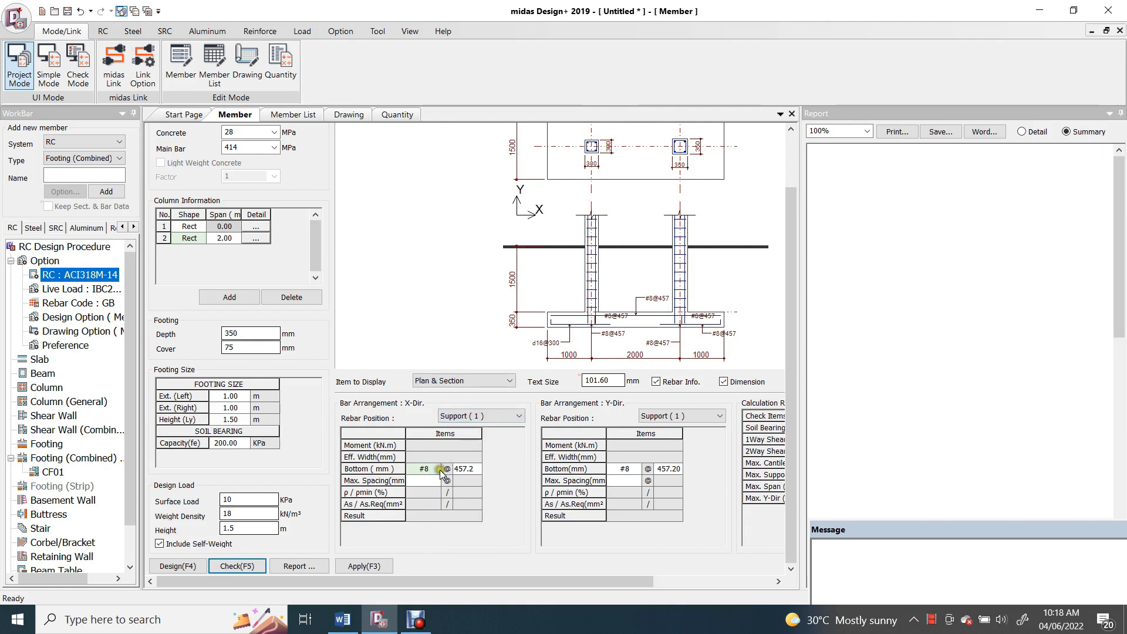
pyautogui.click(439, 468)
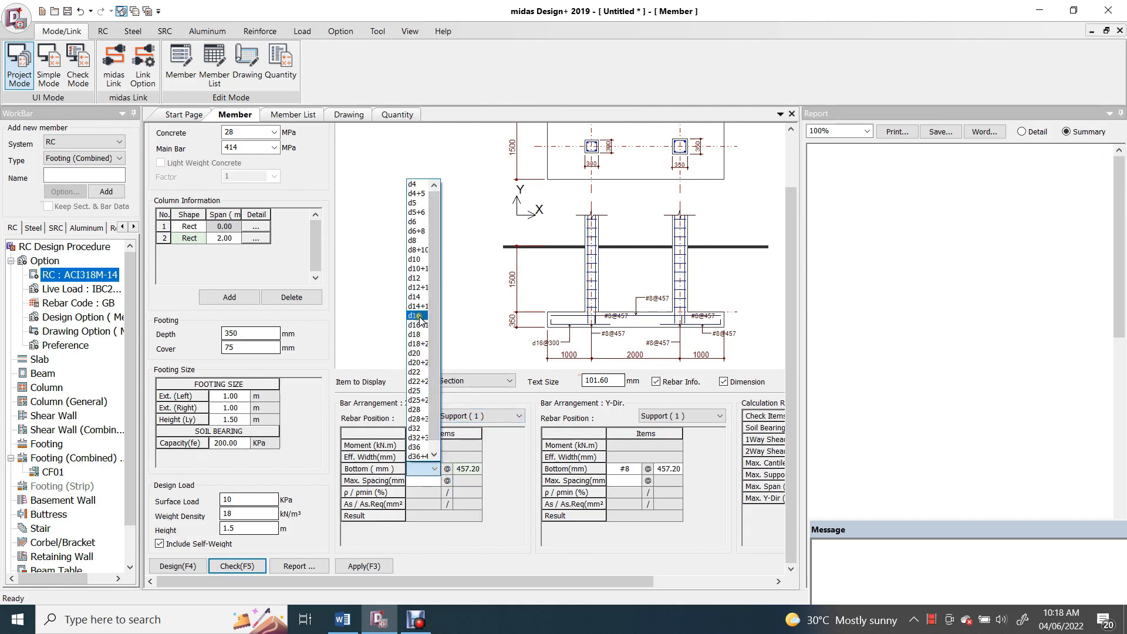
pyautogui.click(415, 316)
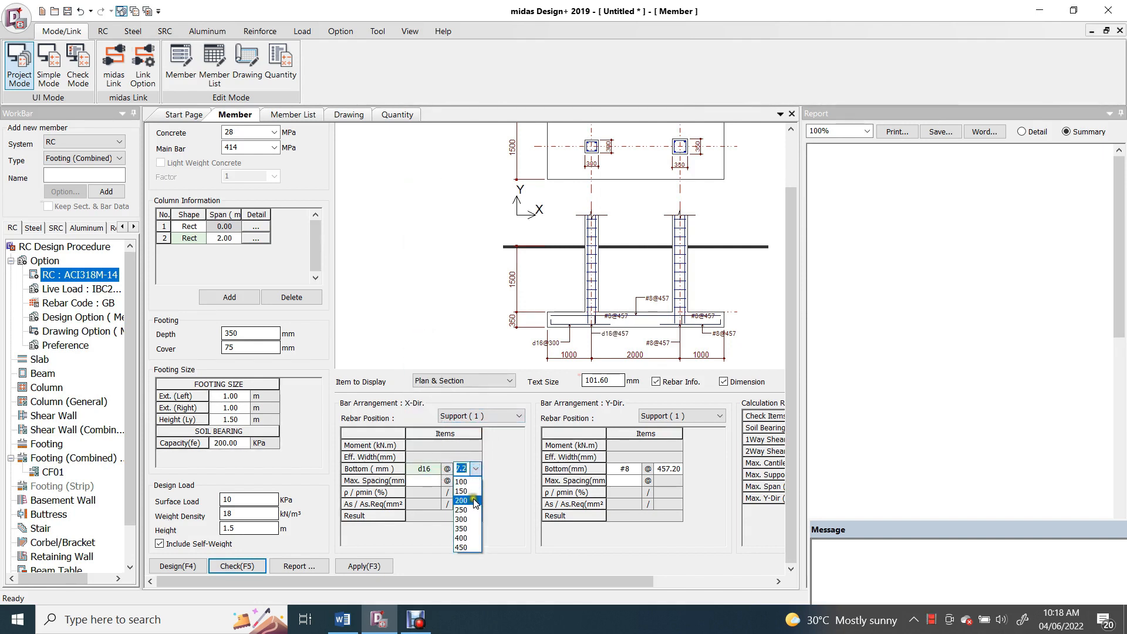
pyautogui.click(522, 415)
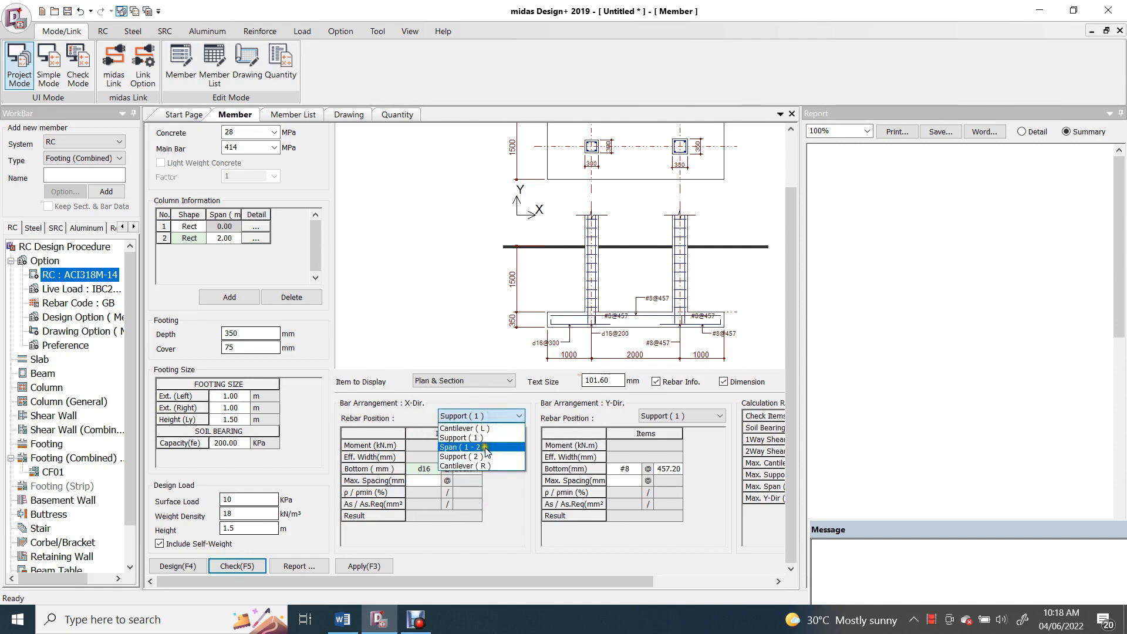
# - Set span bars at 250, support 2 at 200, and right cantilever spacing 300
pyautogui.click(459, 446)
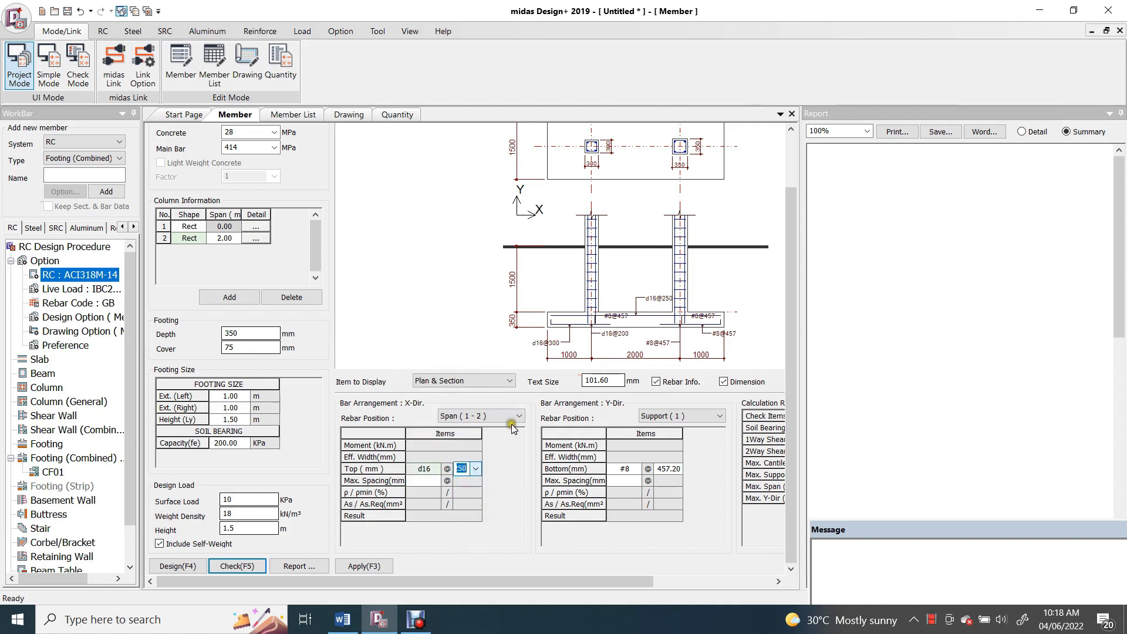
pyautogui.click(512, 415)
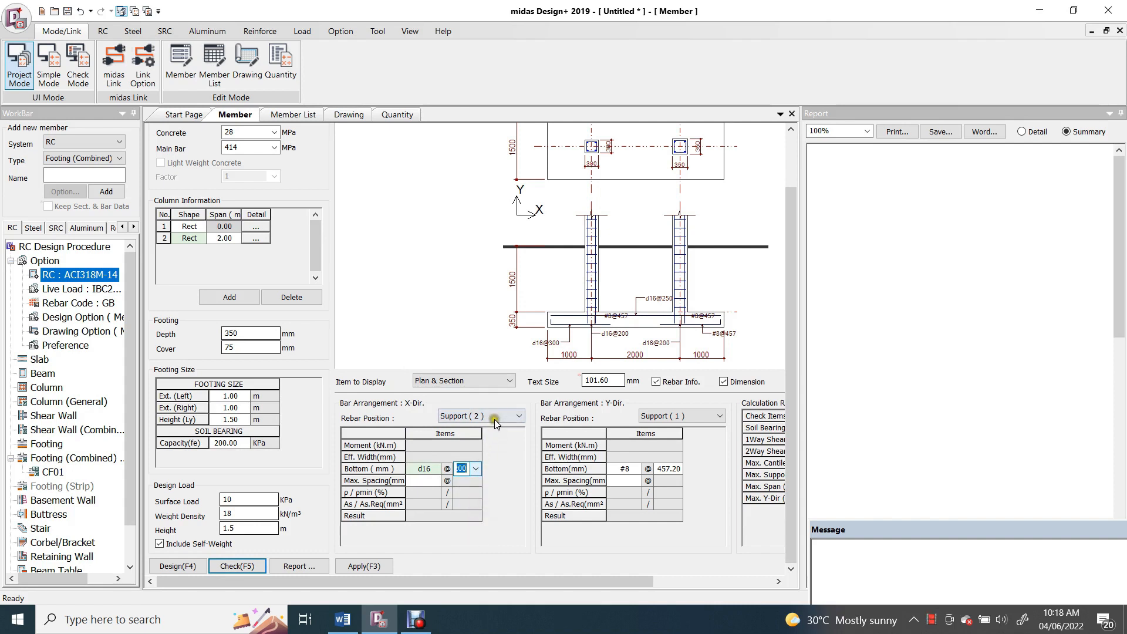
pyautogui.click(519, 415)
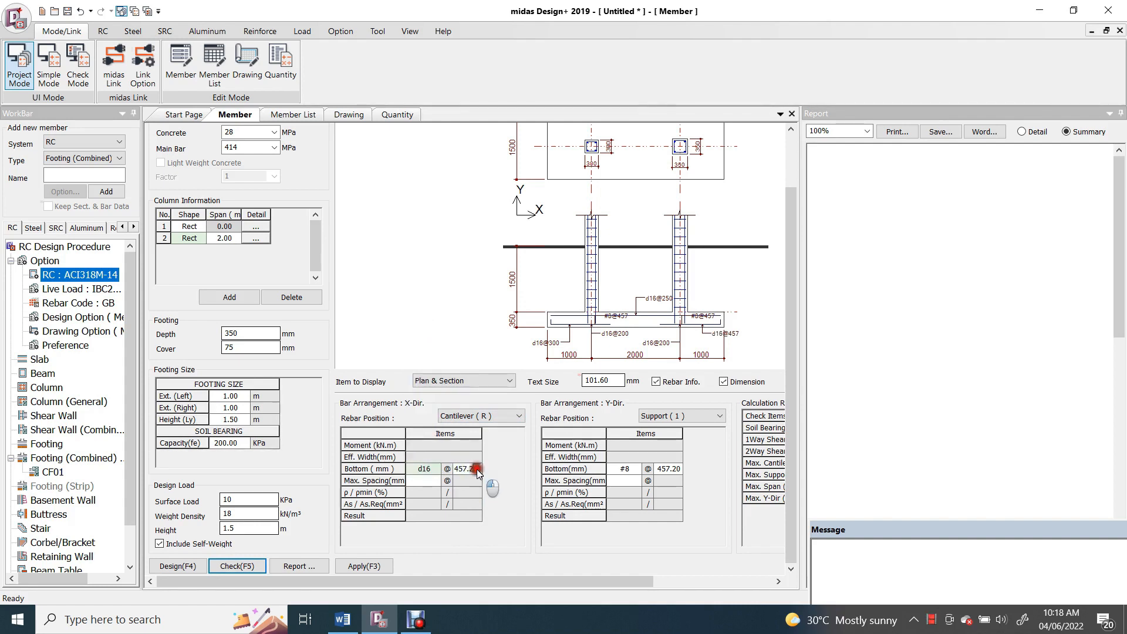
pyautogui.click(476, 468)
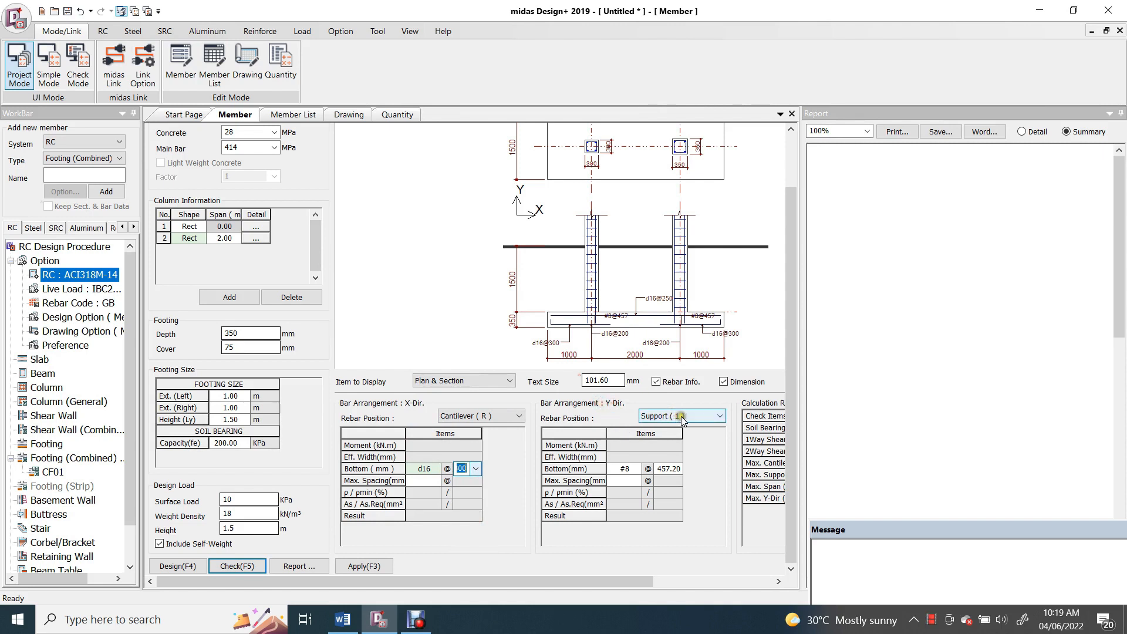
# - Give Y-direction supports 1 and 2 d16 bars spaced at 200
pyautogui.click(642, 469)
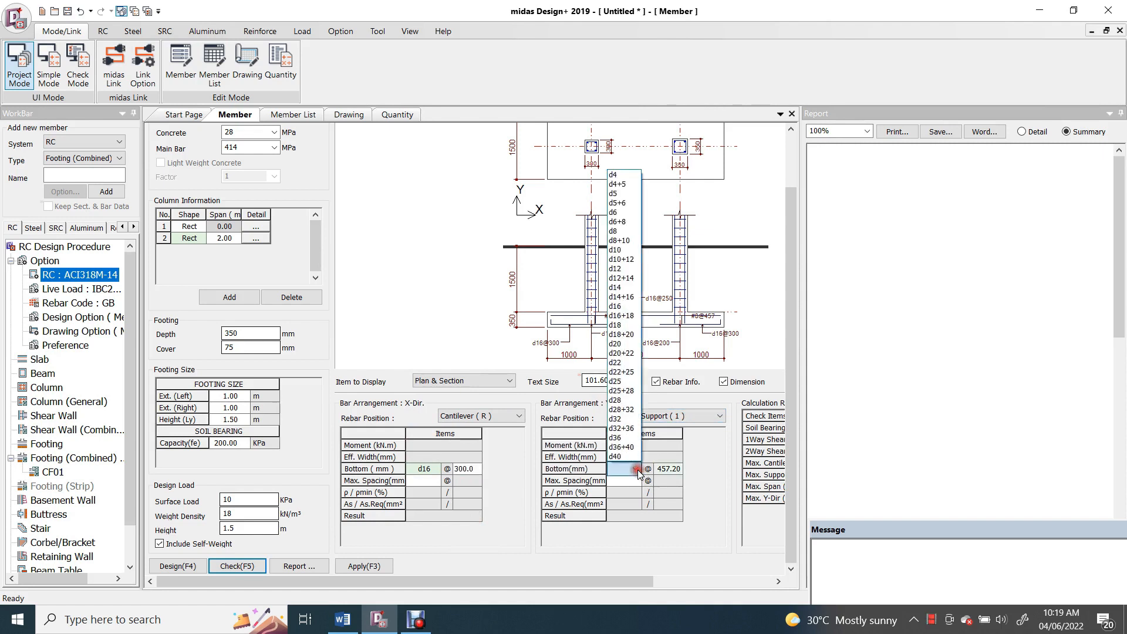
pyautogui.click(622, 312)
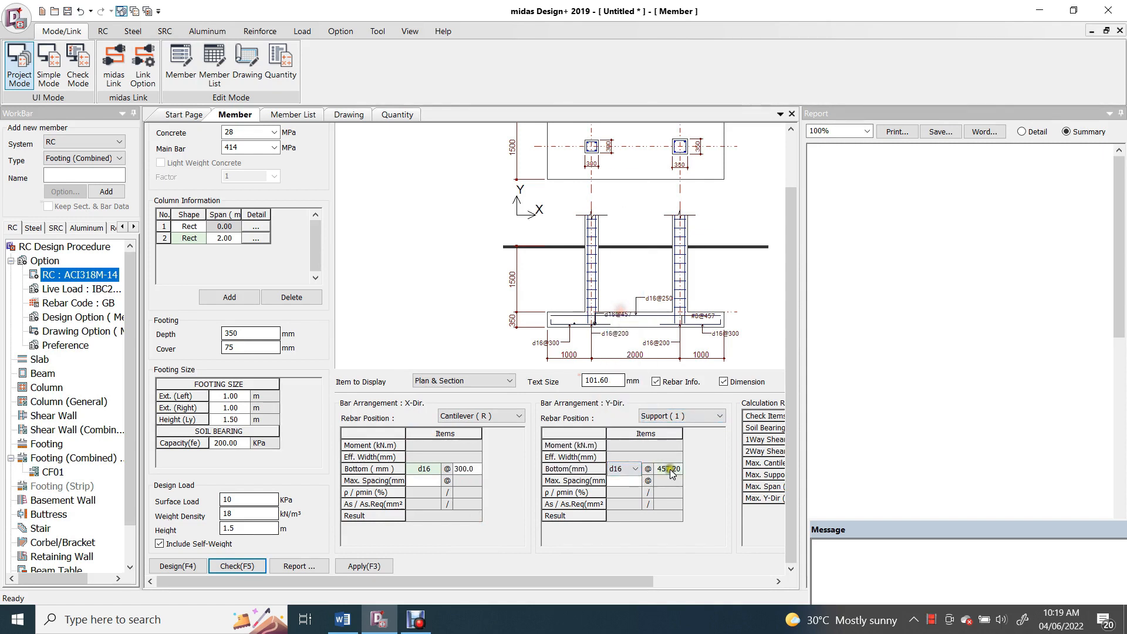
pyautogui.click(675, 468)
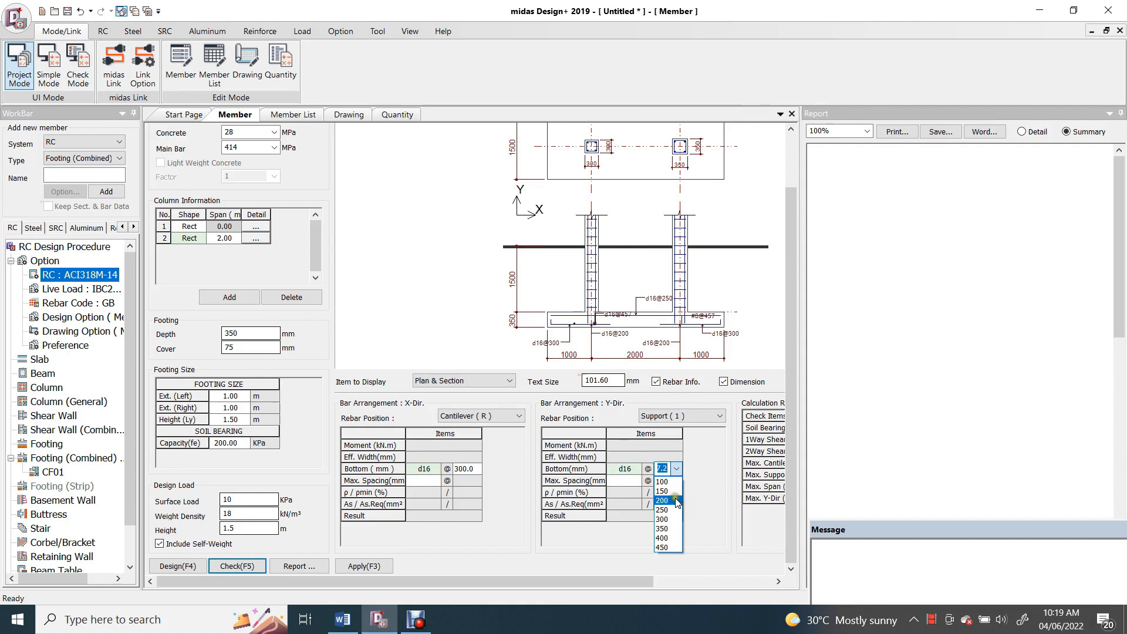
pyautogui.click(662, 500)
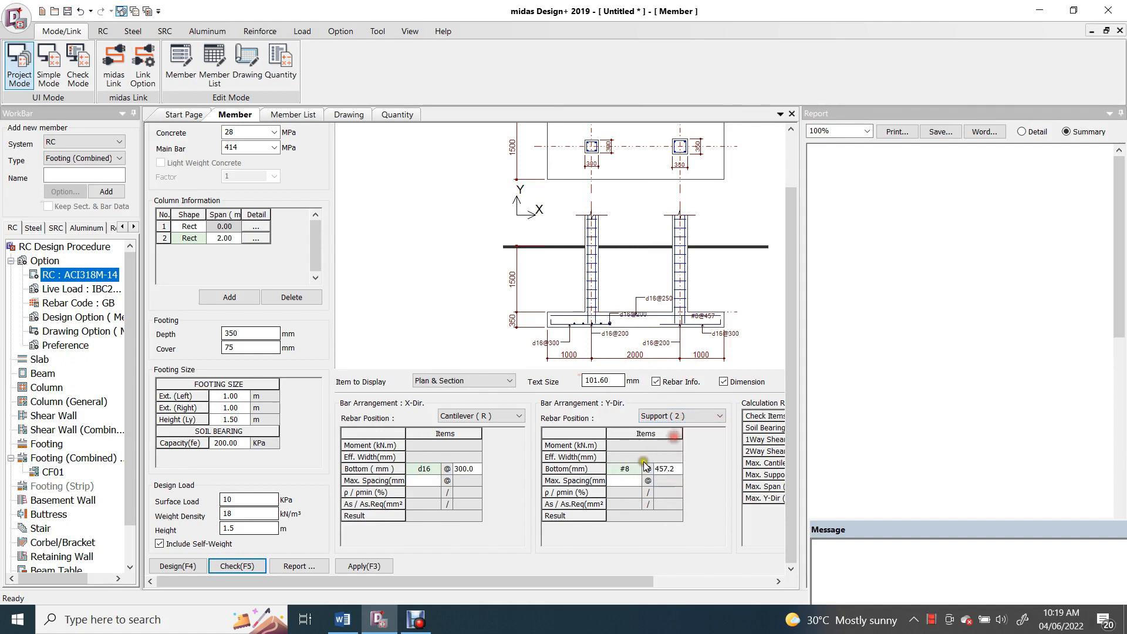
pyautogui.click(625, 469)
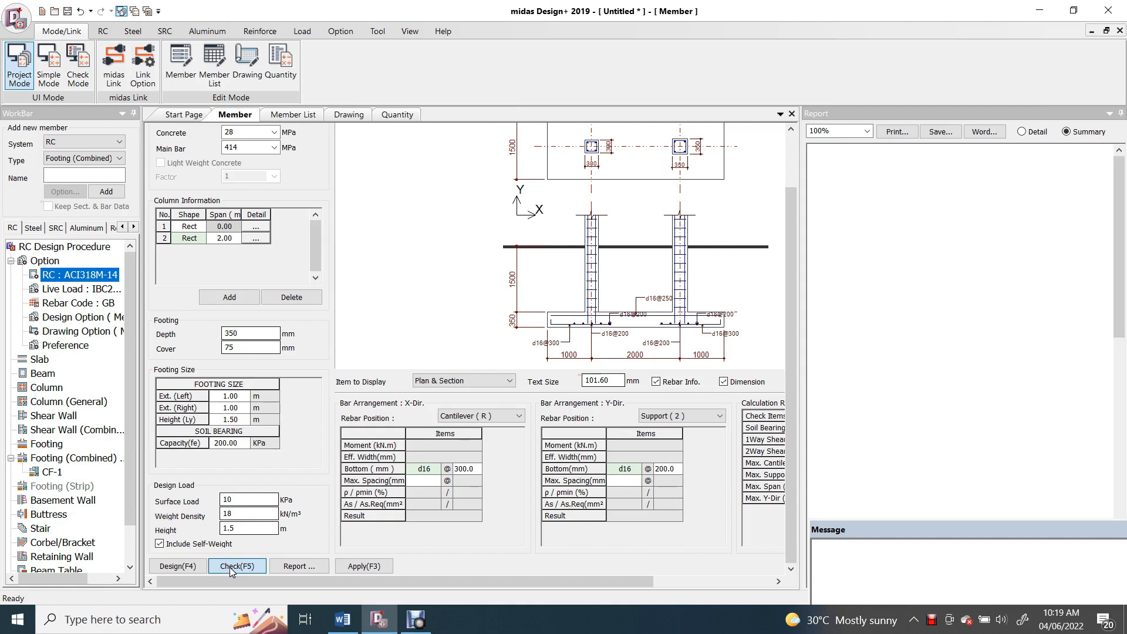
pyautogui.click(176, 565)
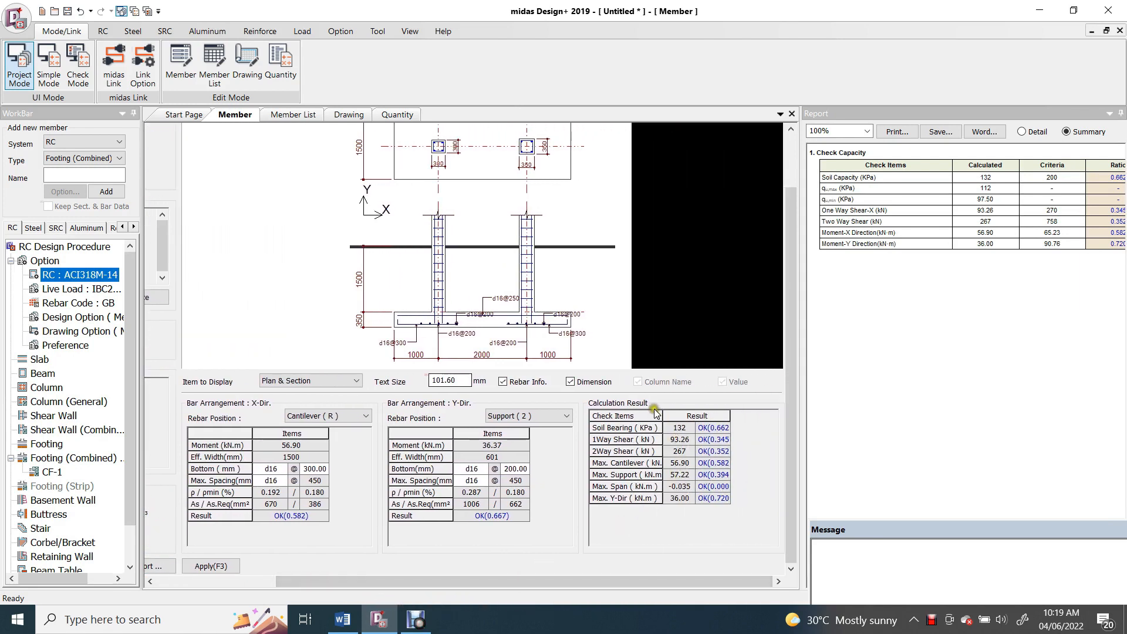
pyautogui.moveTo(676, 404)
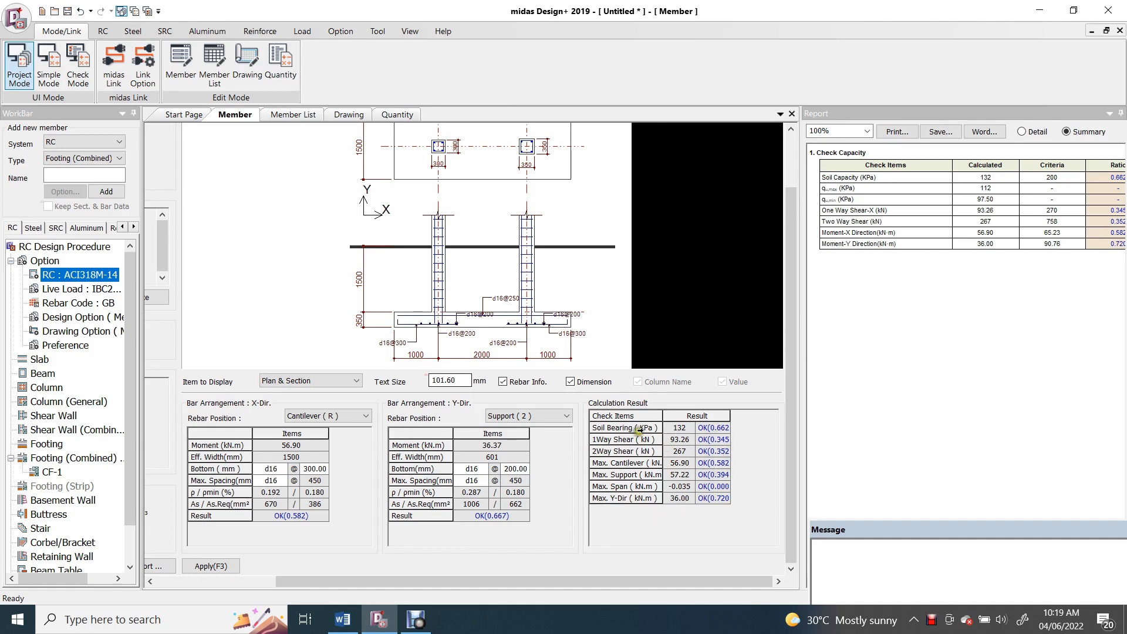
pyautogui.click(624, 428)
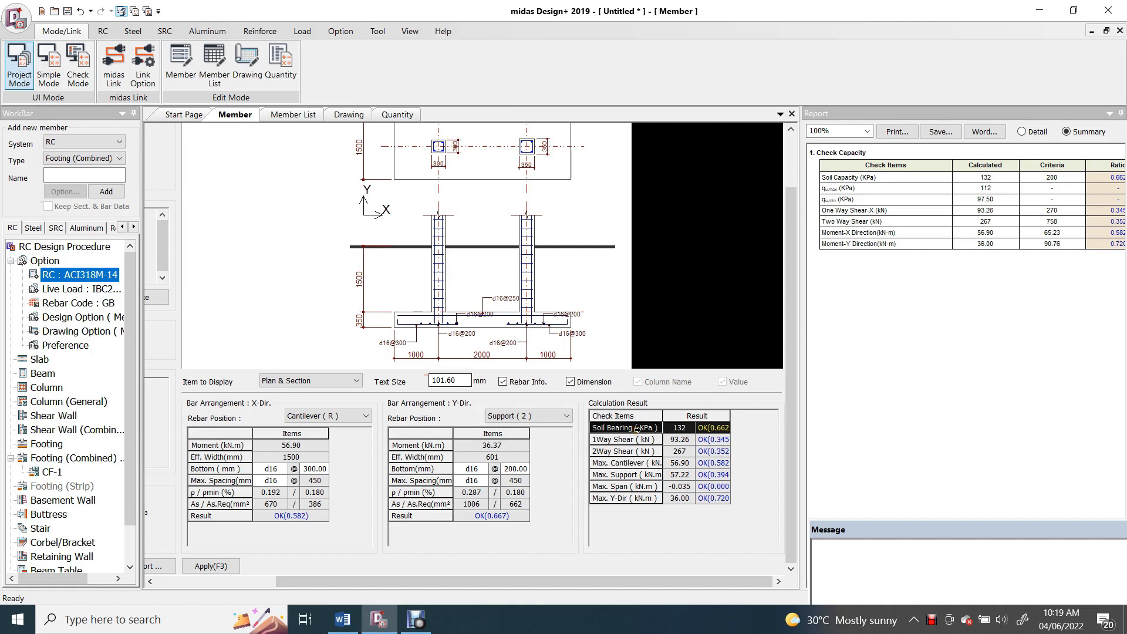
pyautogui.click(625, 439)
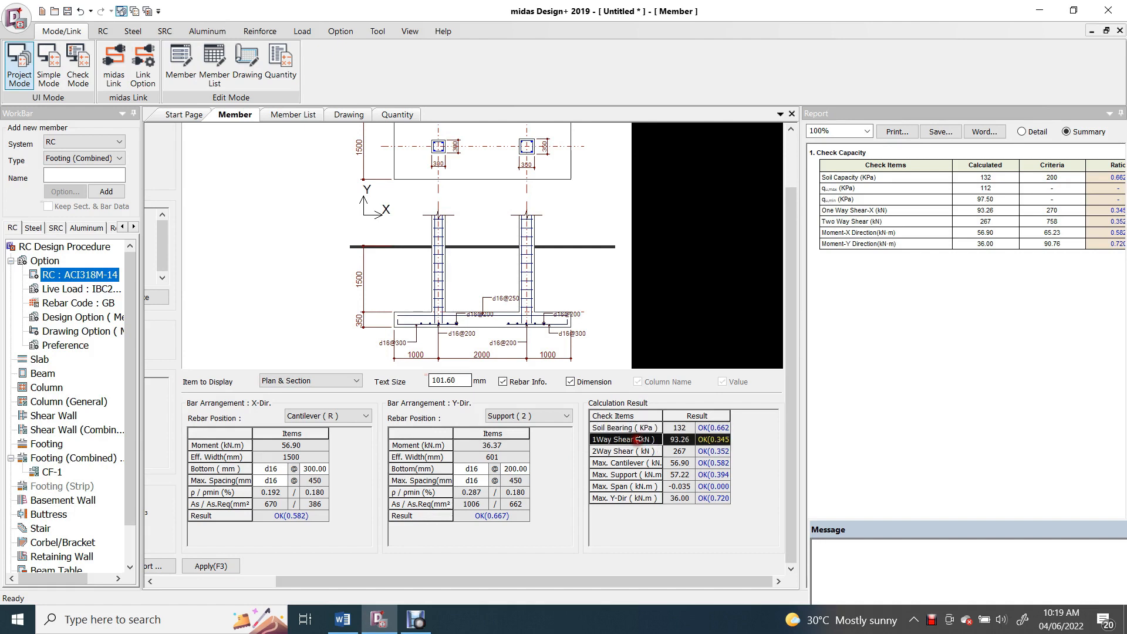
pyautogui.click(625, 451)
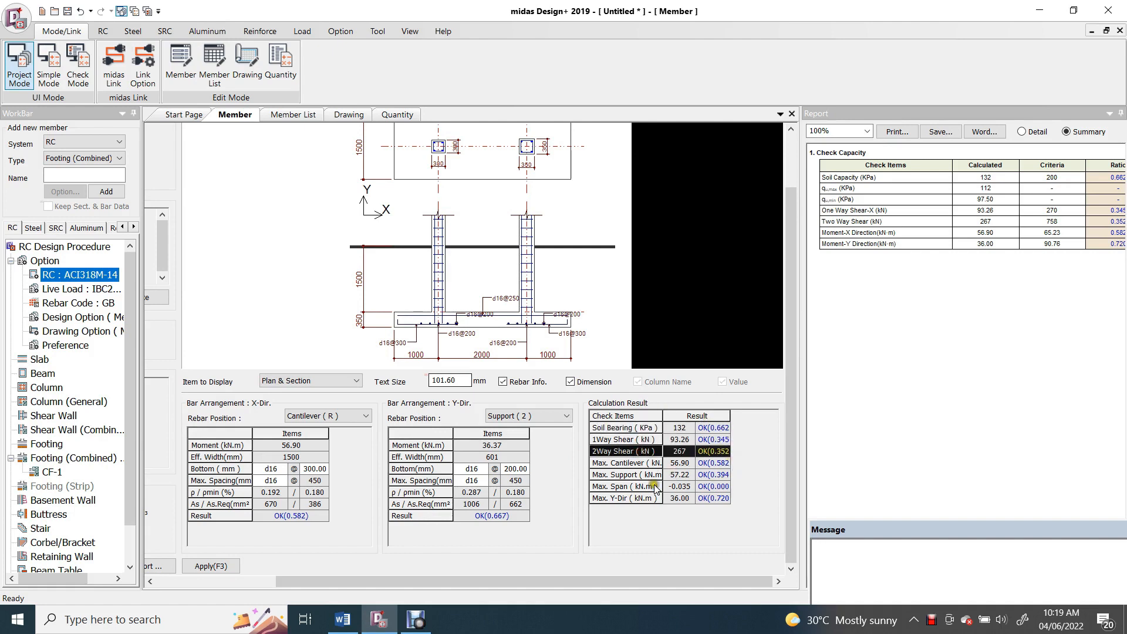
pyautogui.moveTo(735, 459)
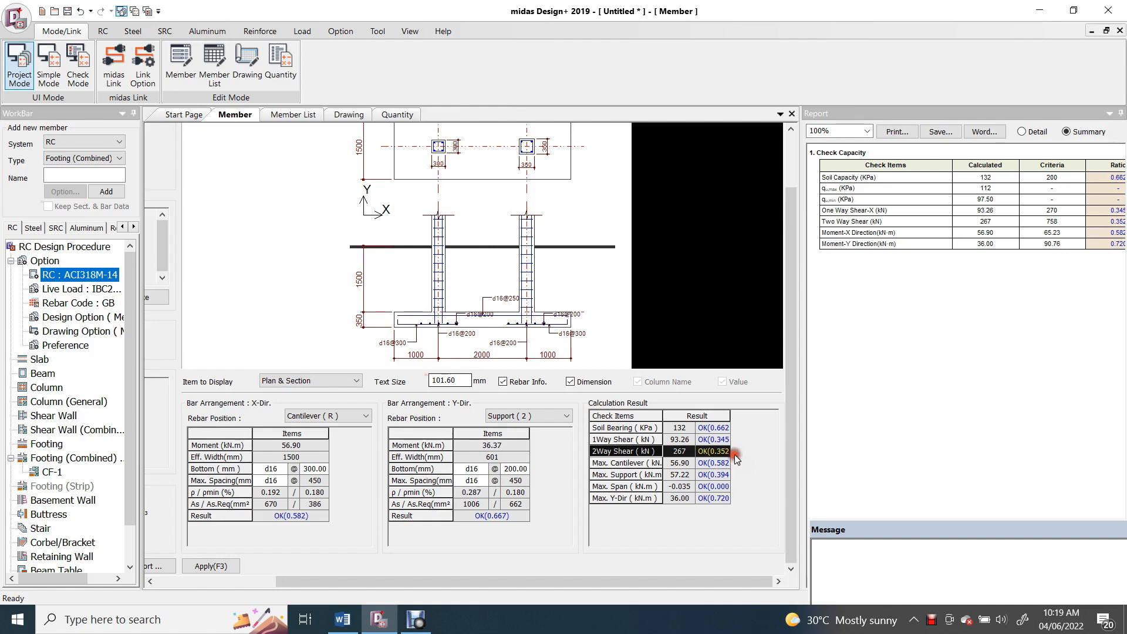
pyautogui.moveTo(720, 474)
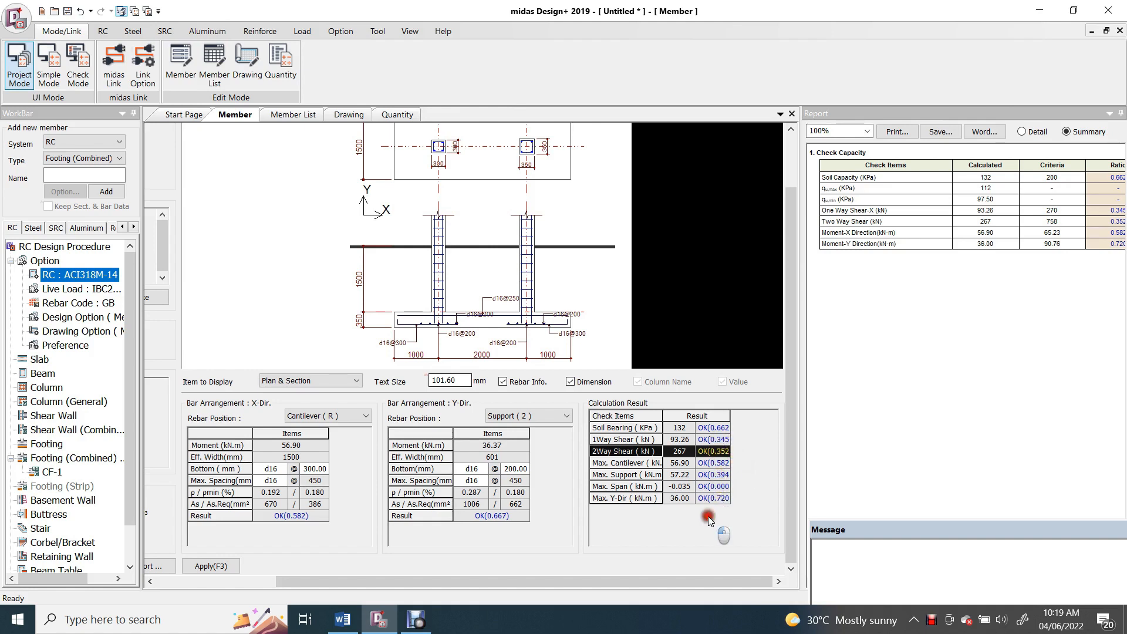
pyautogui.moveTo(667, 551)
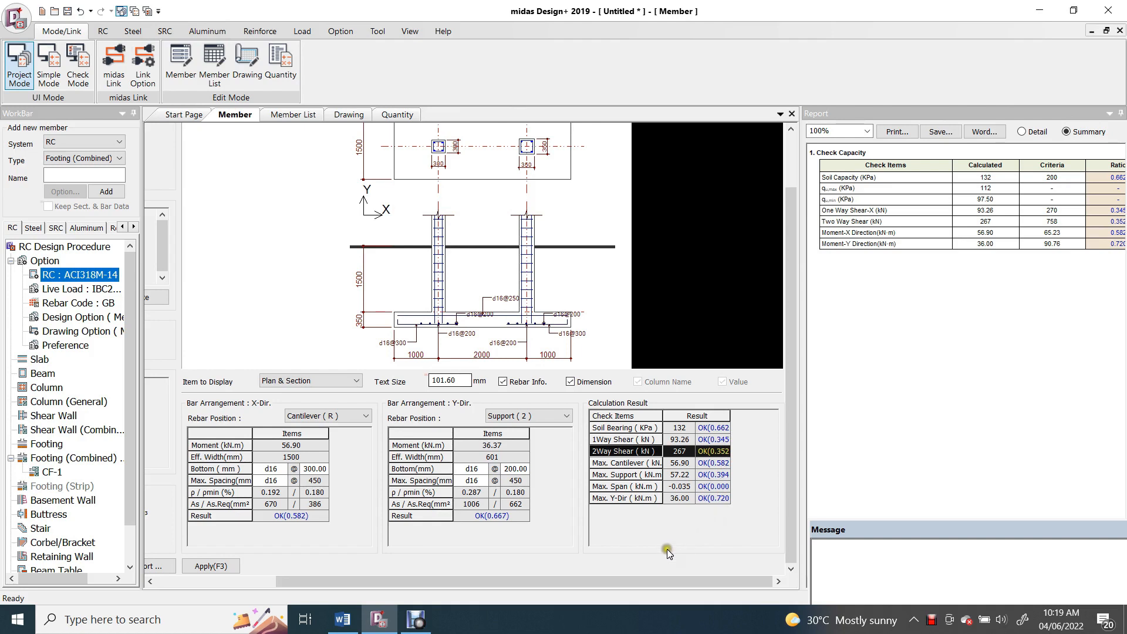
pyautogui.moveTo(655, 580)
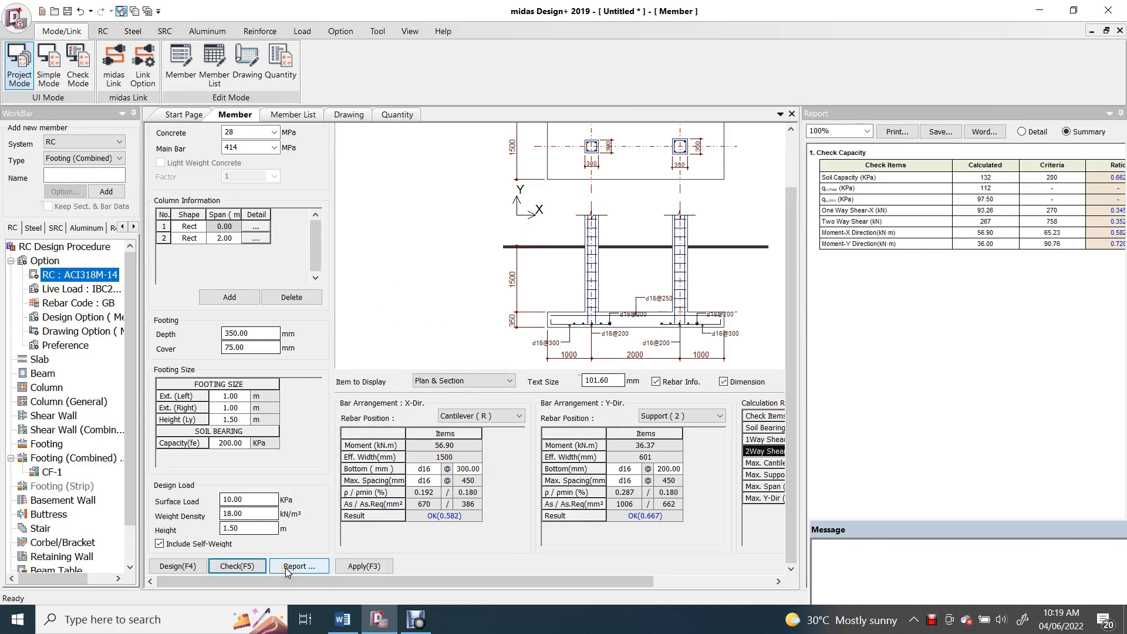
# - Generate the detailed CF-1 check report and bring up the exported Word document
pyautogui.click(297, 566)
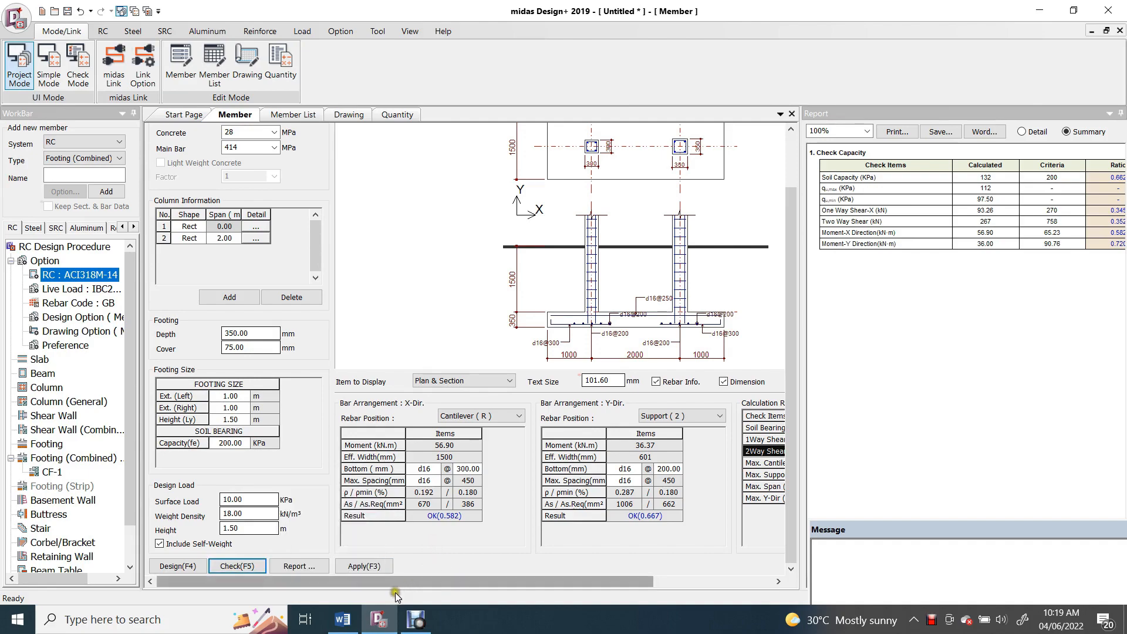
pyautogui.click(342, 618)
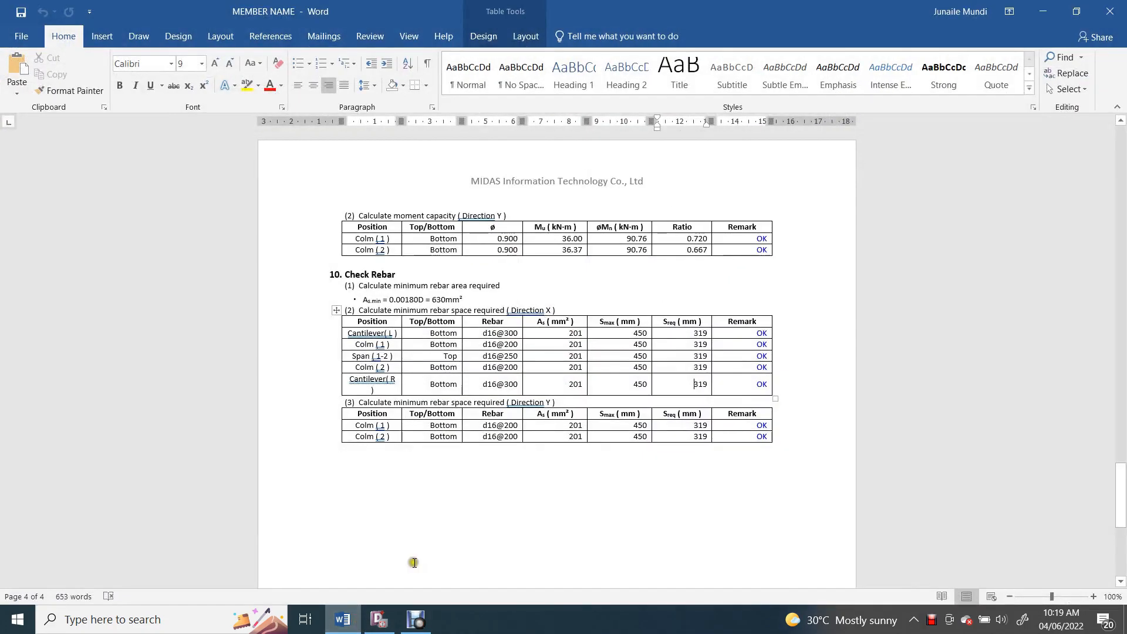
pyautogui.scroll(3)
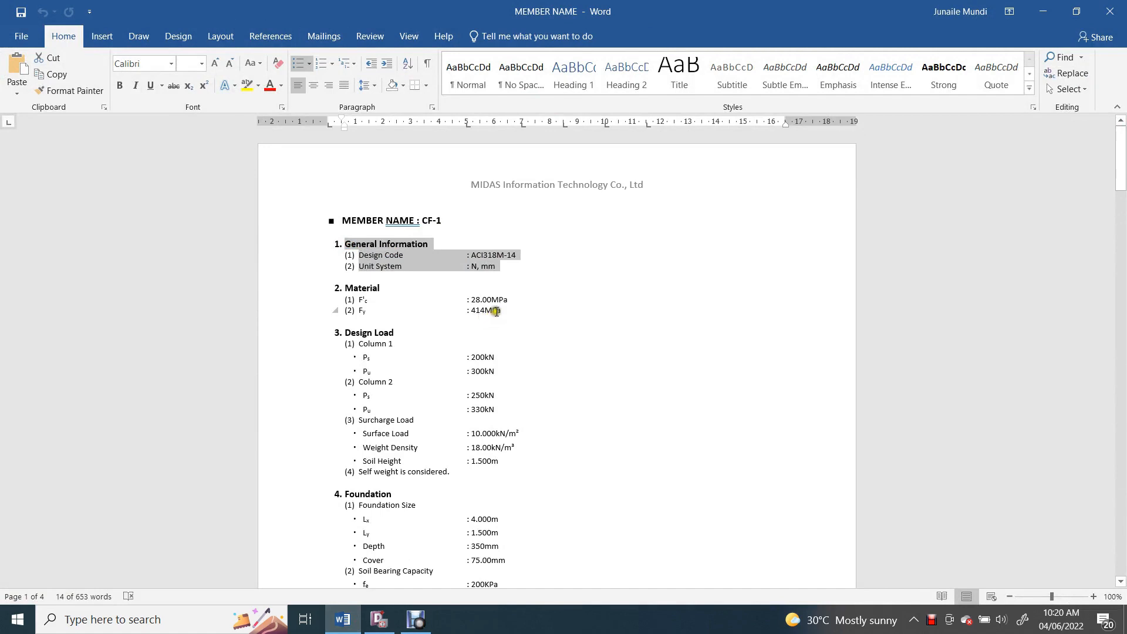
pyautogui.moveTo(510, 314)
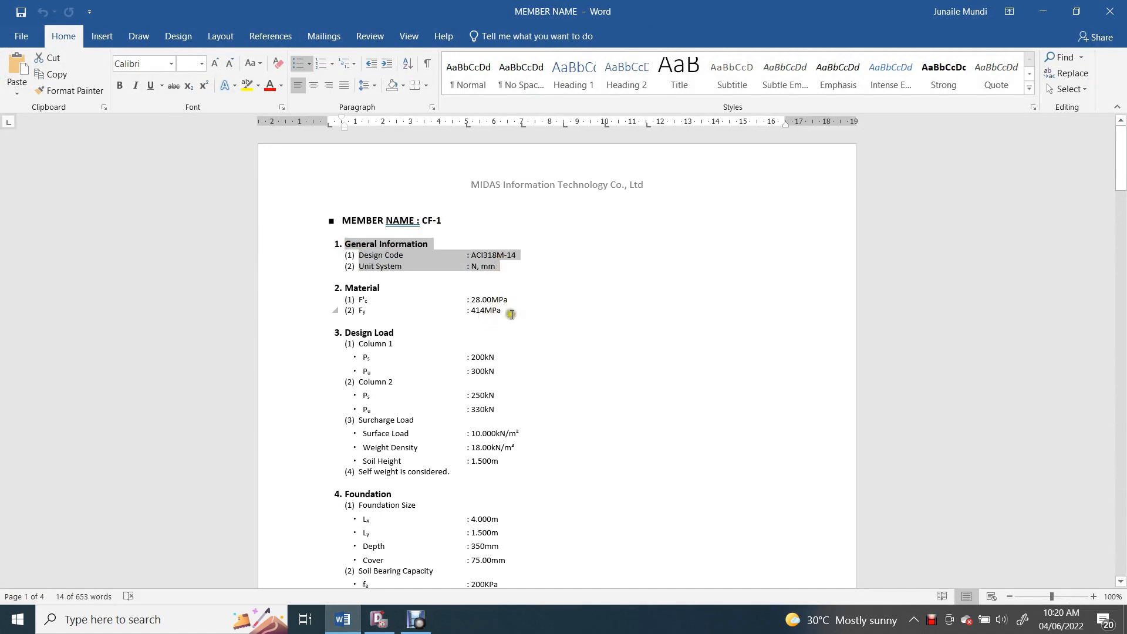
pyautogui.click(511, 314)
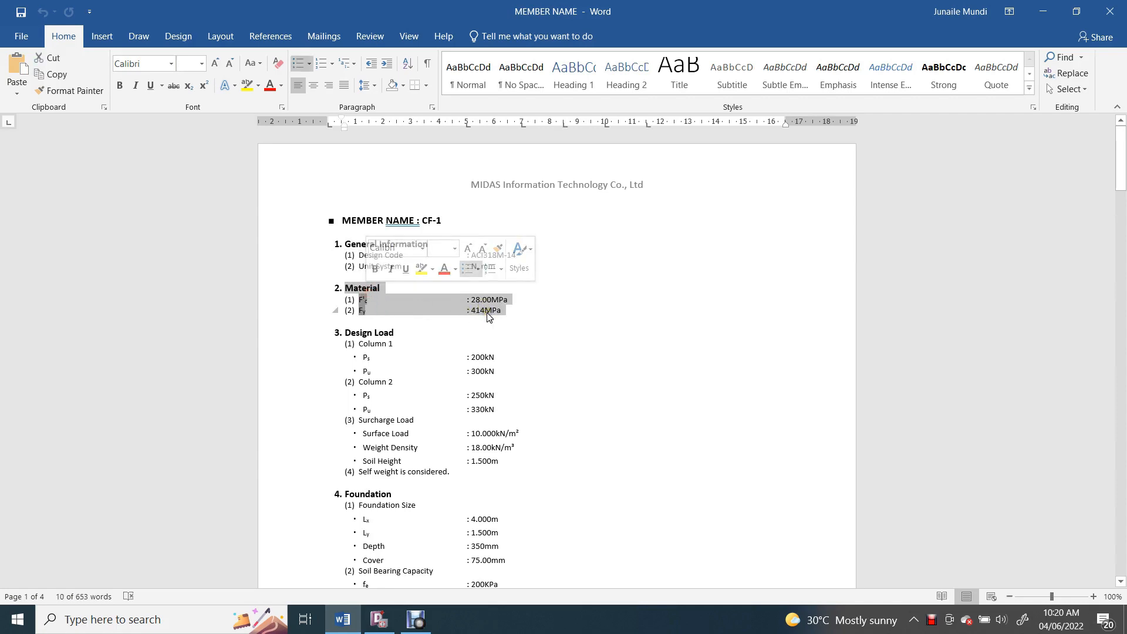
pyautogui.click(512, 476)
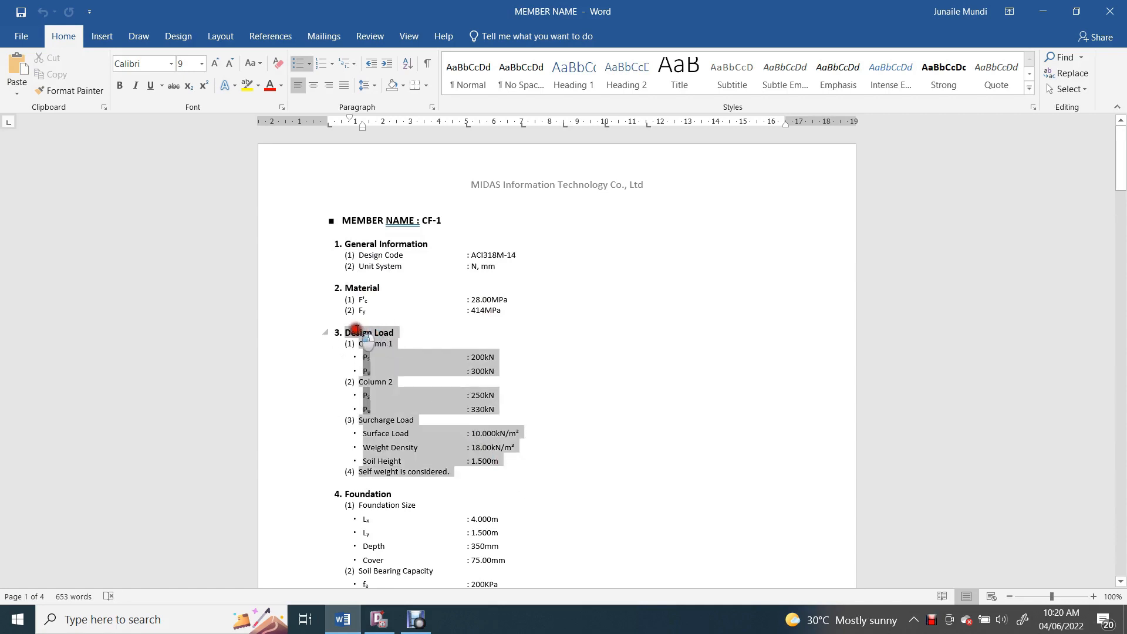
pyautogui.click(493, 439)
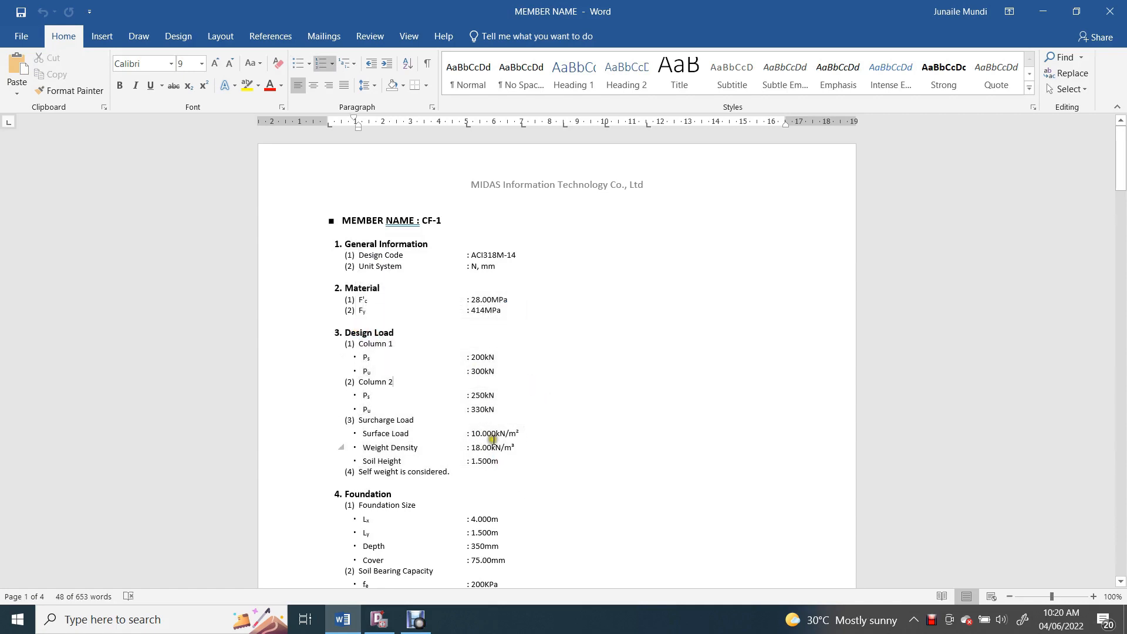
pyautogui.scroll(-3)
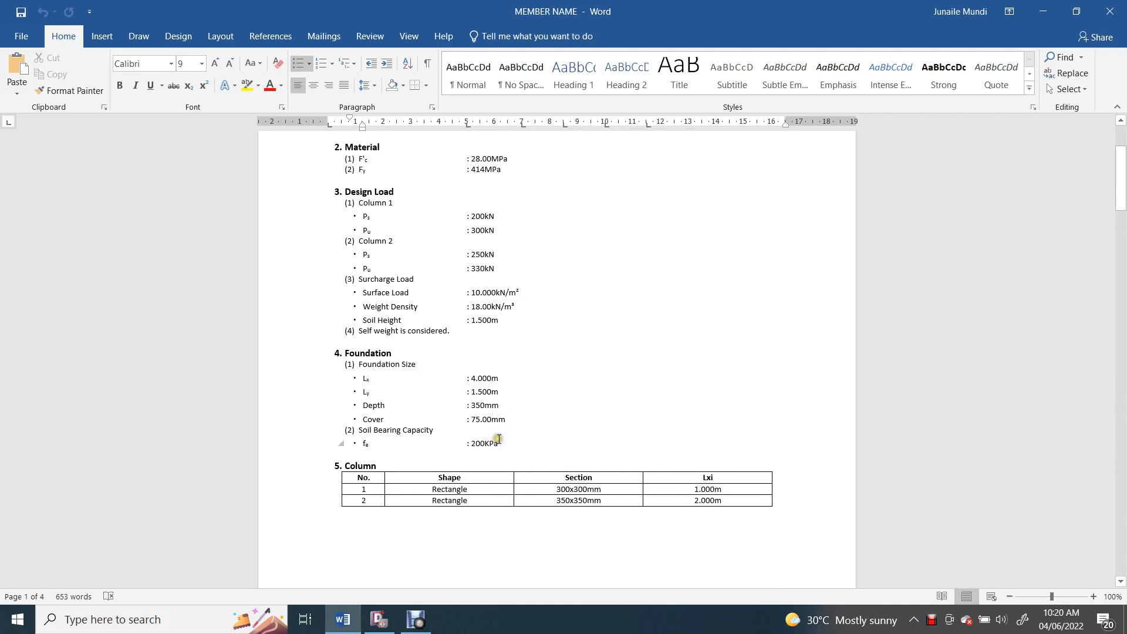
pyautogui.scroll(-3)
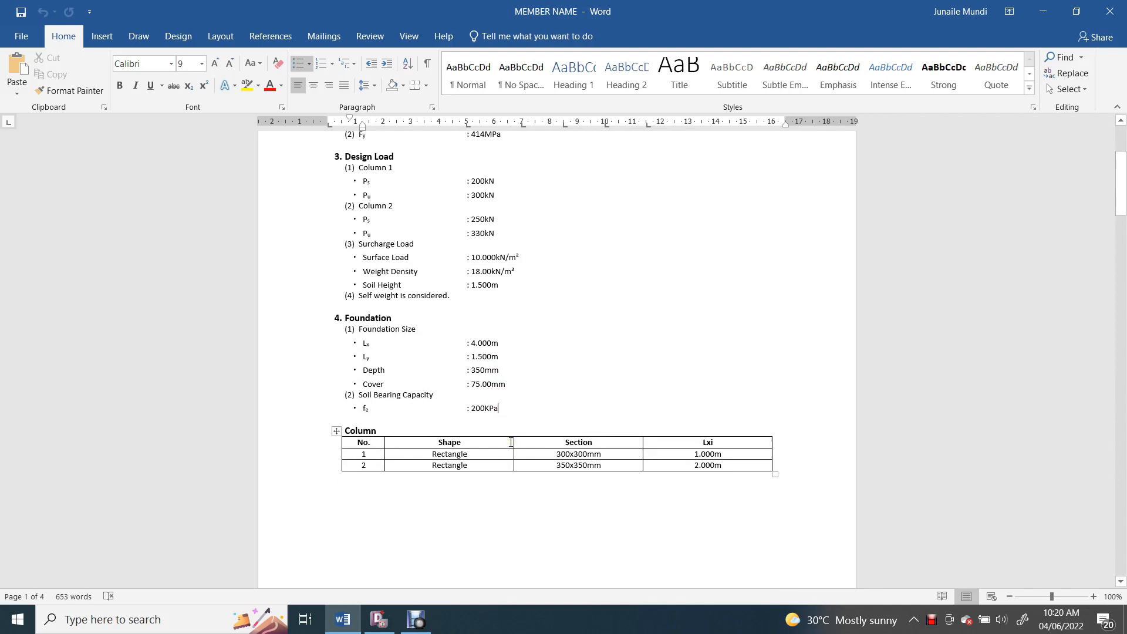
pyautogui.scroll(-3)
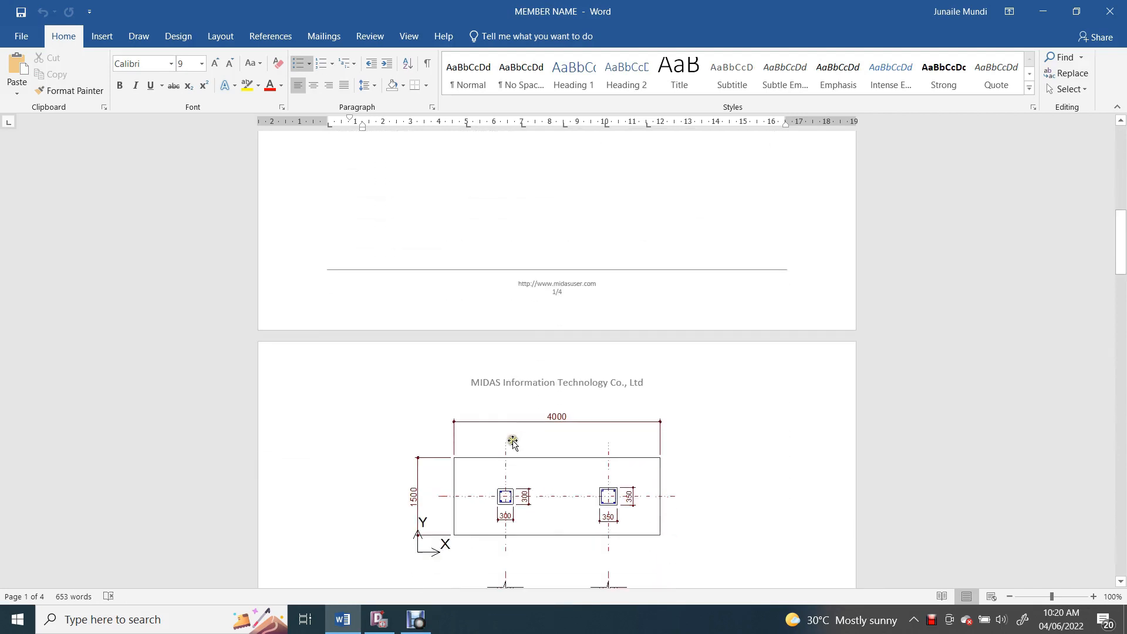
pyautogui.scroll(-3)
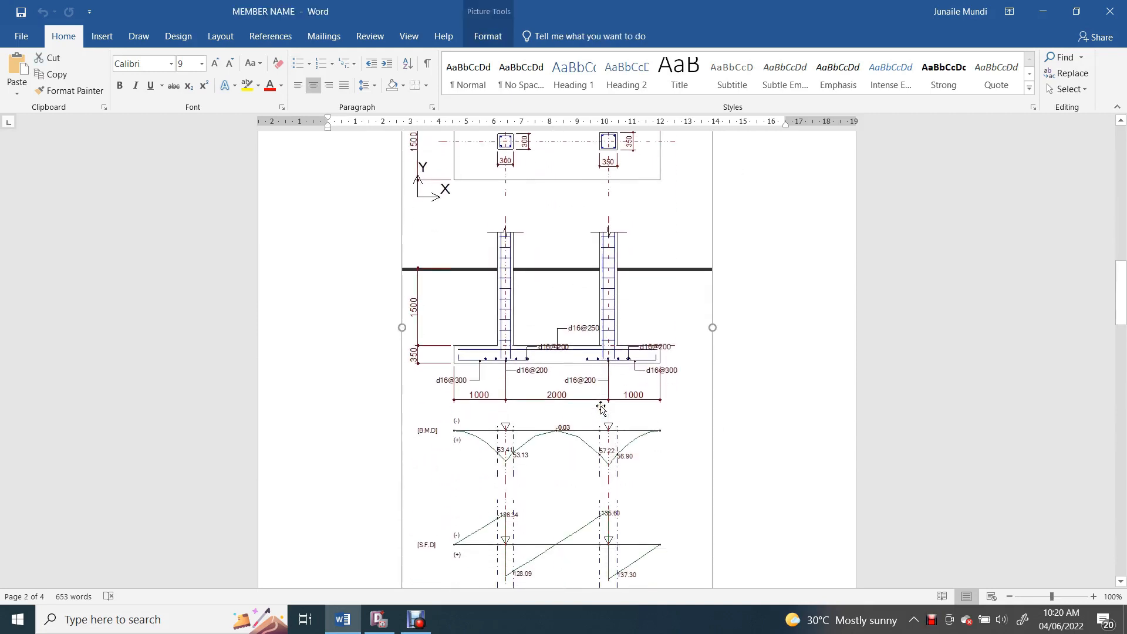
pyautogui.scroll(-3)
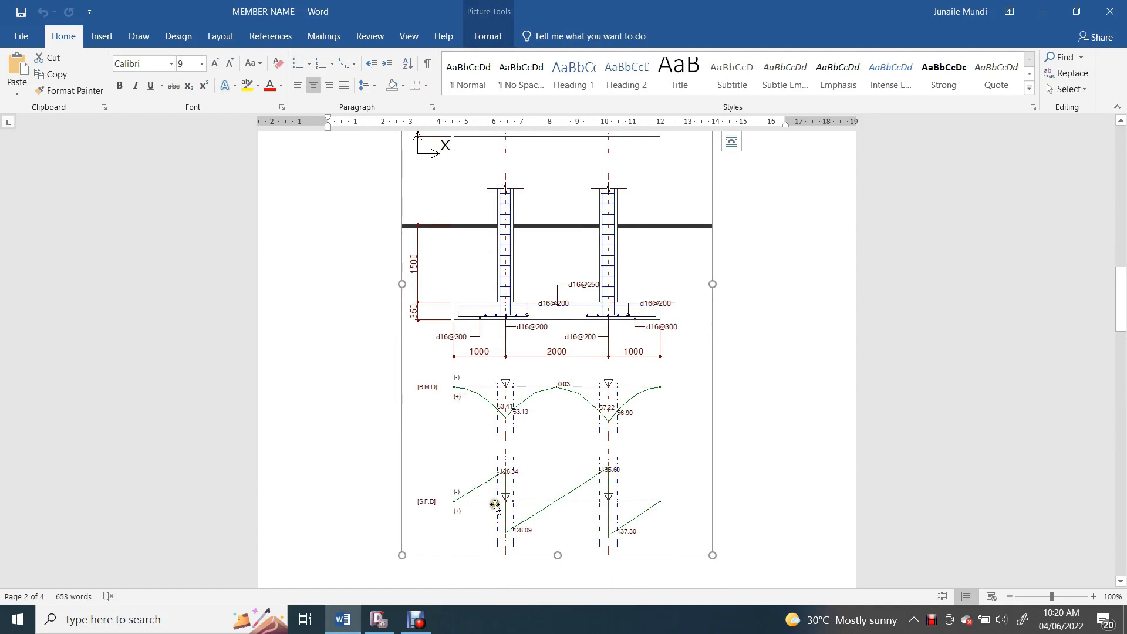
pyautogui.scroll(-3)
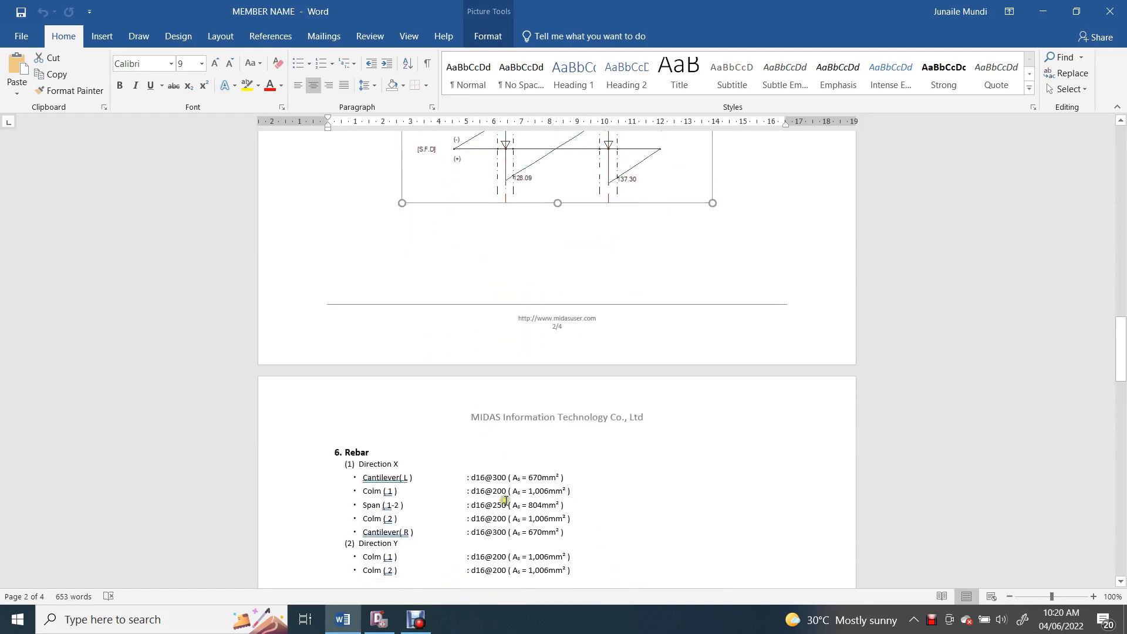
pyautogui.scroll(-3)
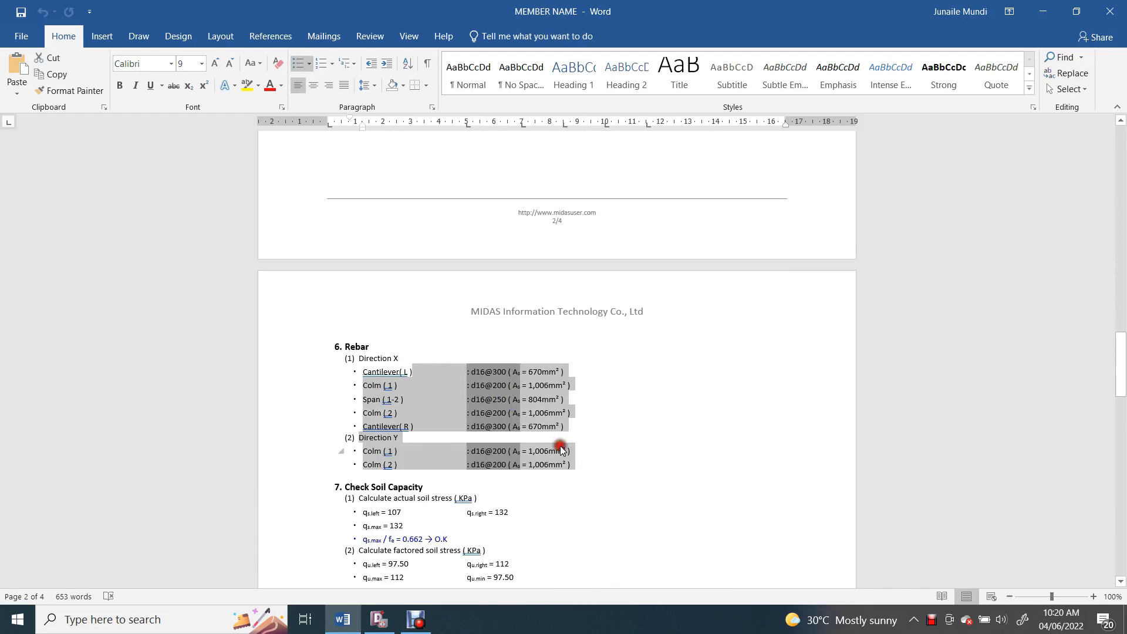
pyautogui.scroll(-3)
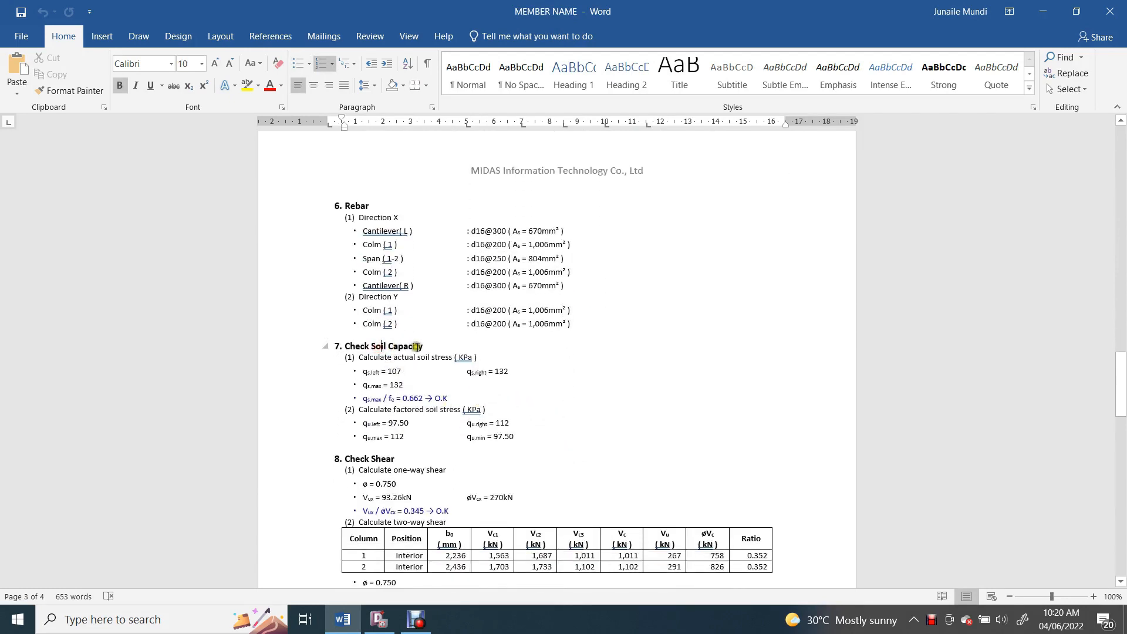
pyautogui.scroll(-3)
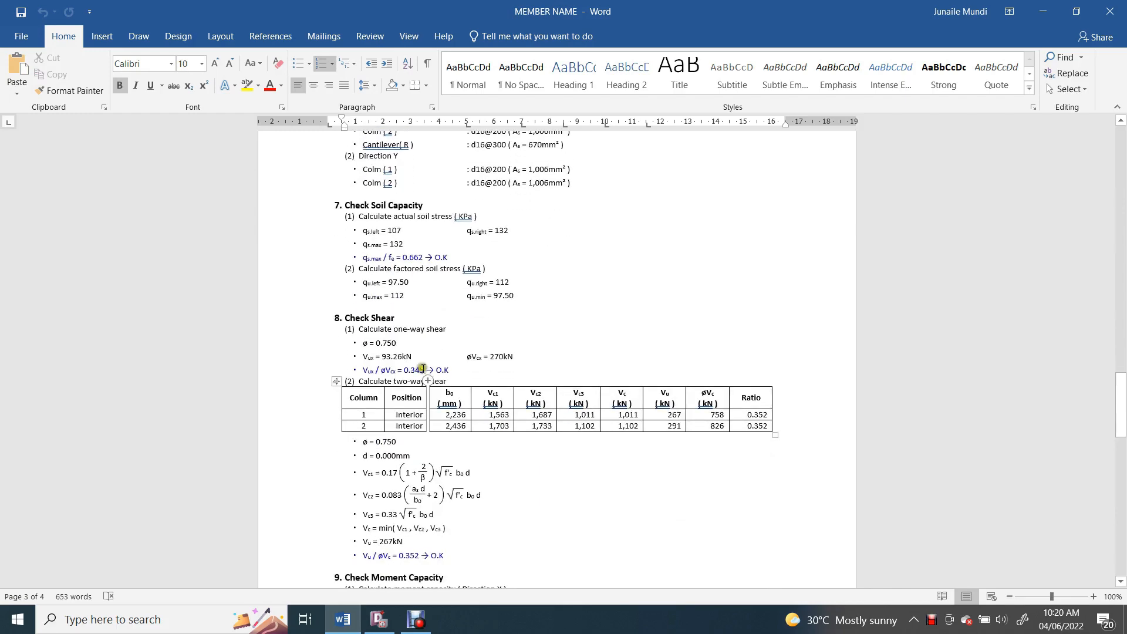
pyautogui.scroll(-3)
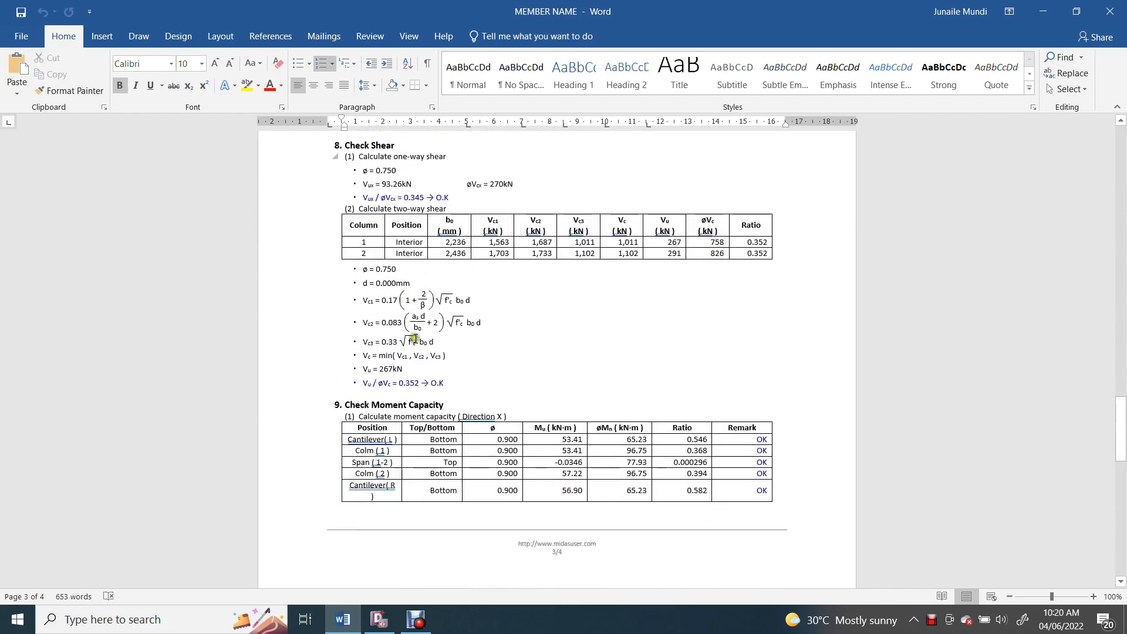
pyautogui.scroll(-3)
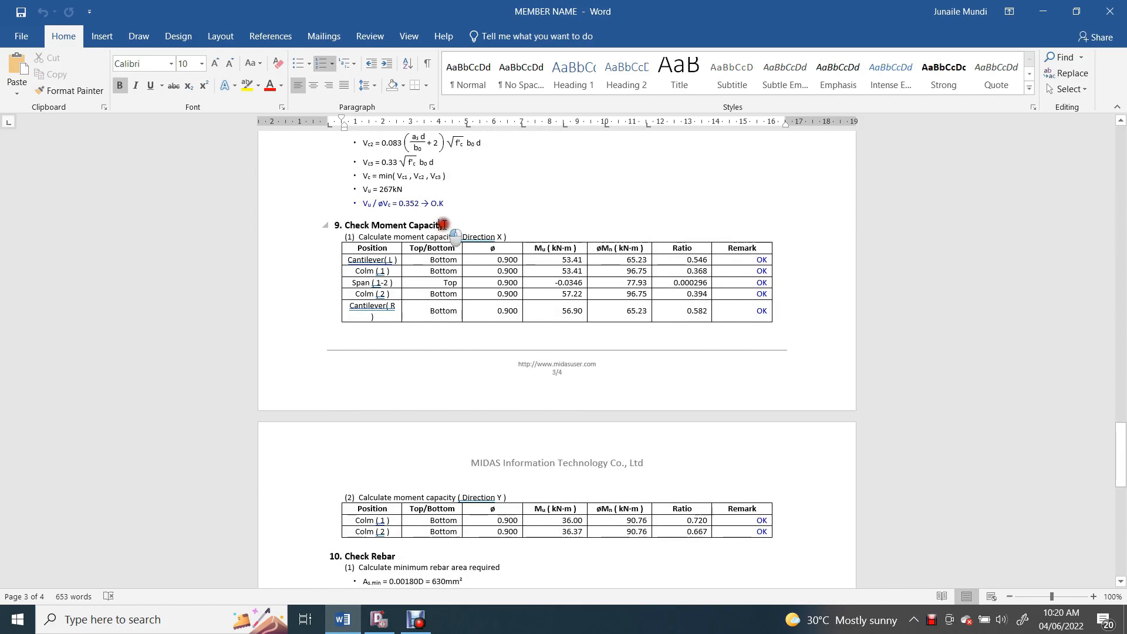
pyautogui.scroll(-3)
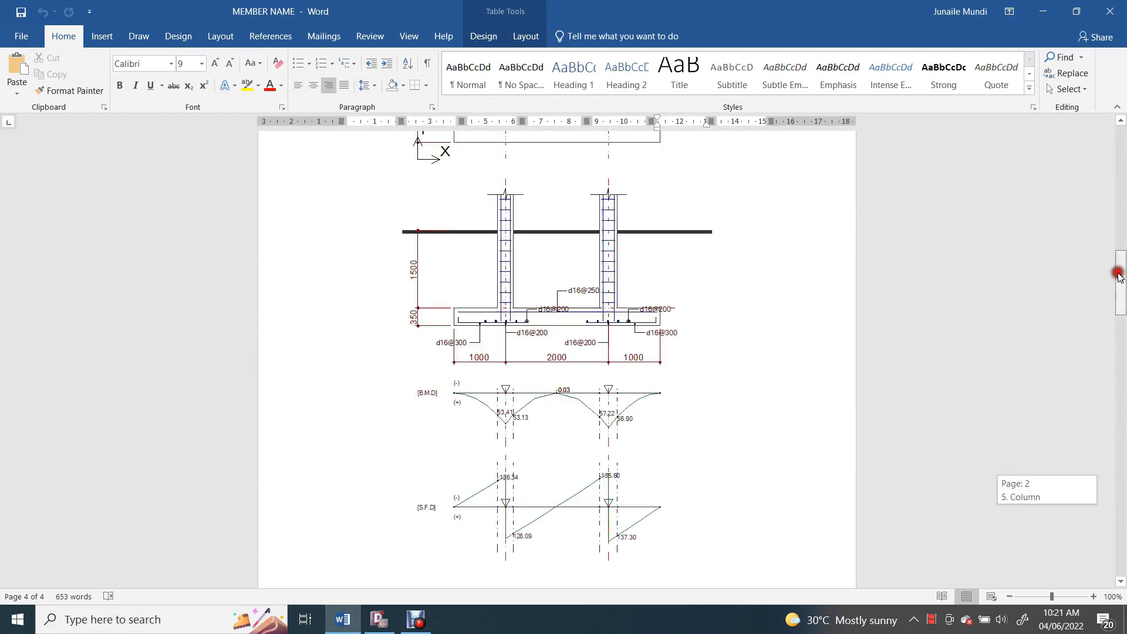
pyautogui.scroll(3)
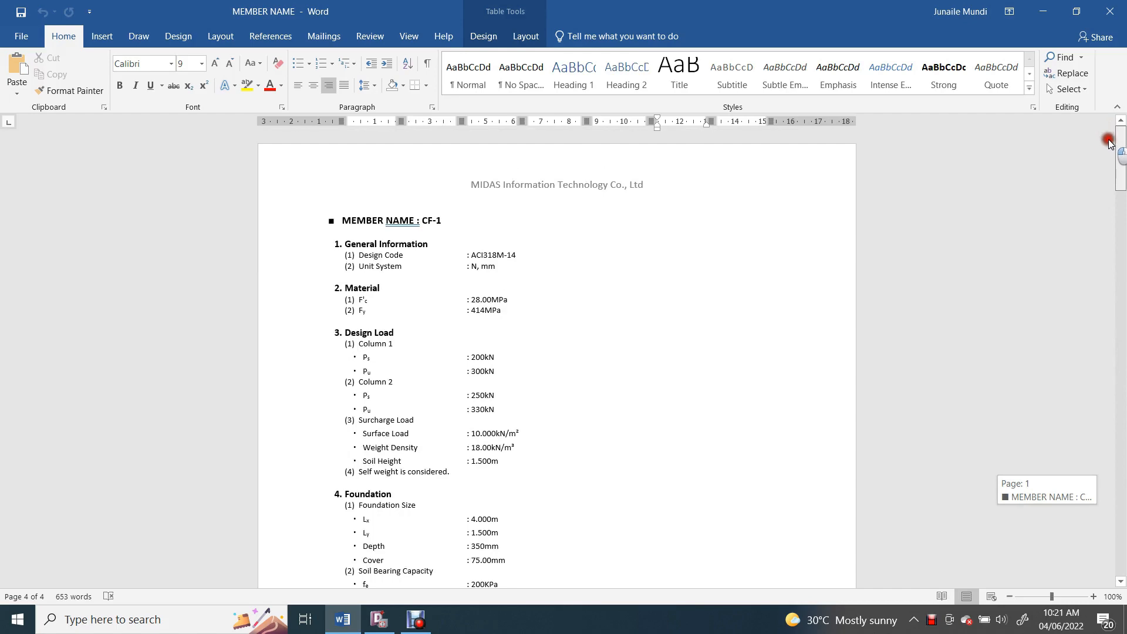
pyautogui.scroll(-3)
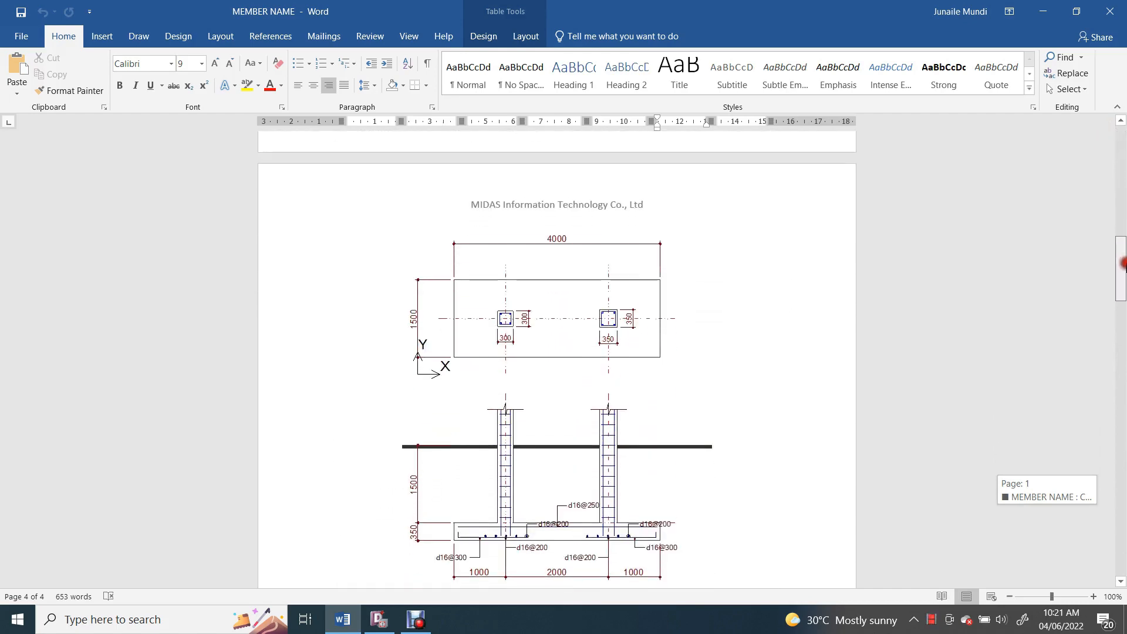
pyautogui.scroll(-3)
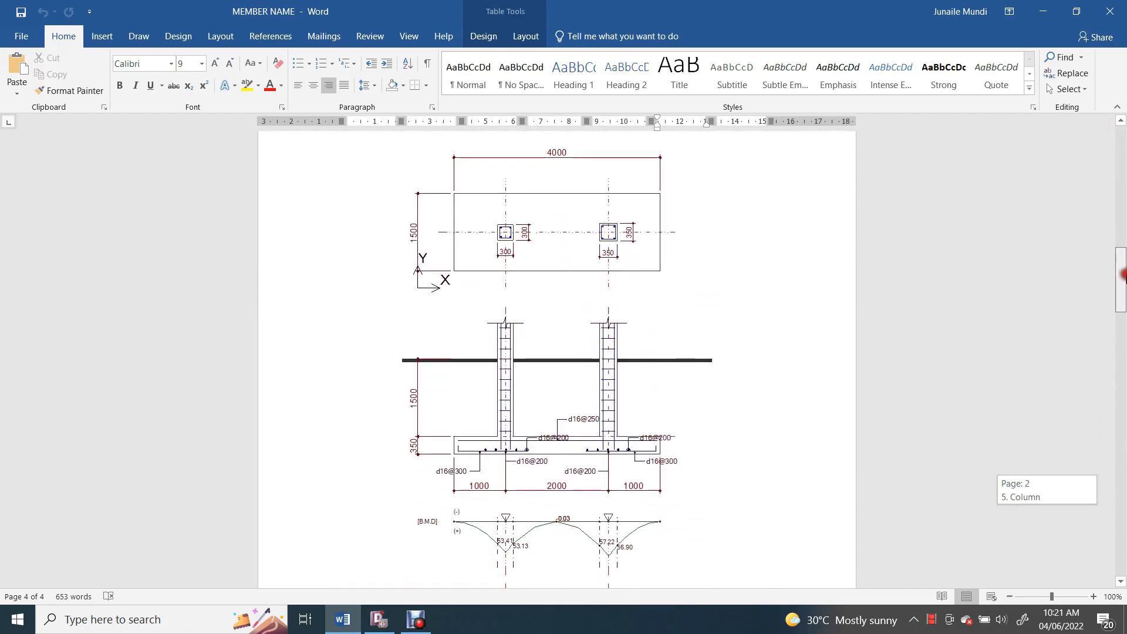